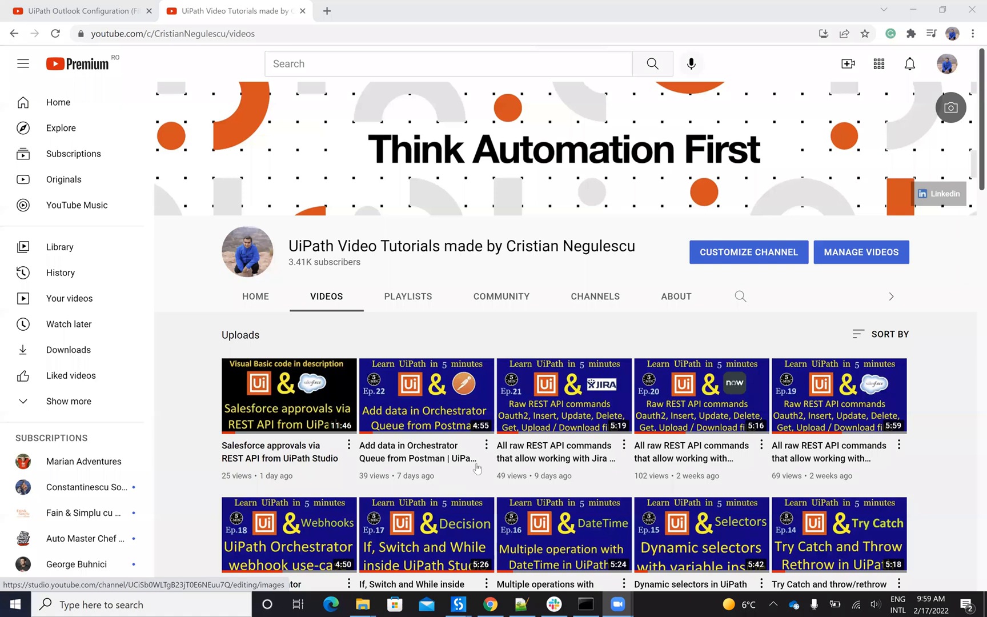
# Briefly bring up the Command Prompt window and hide it again.
pyautogui.scroll(-3)
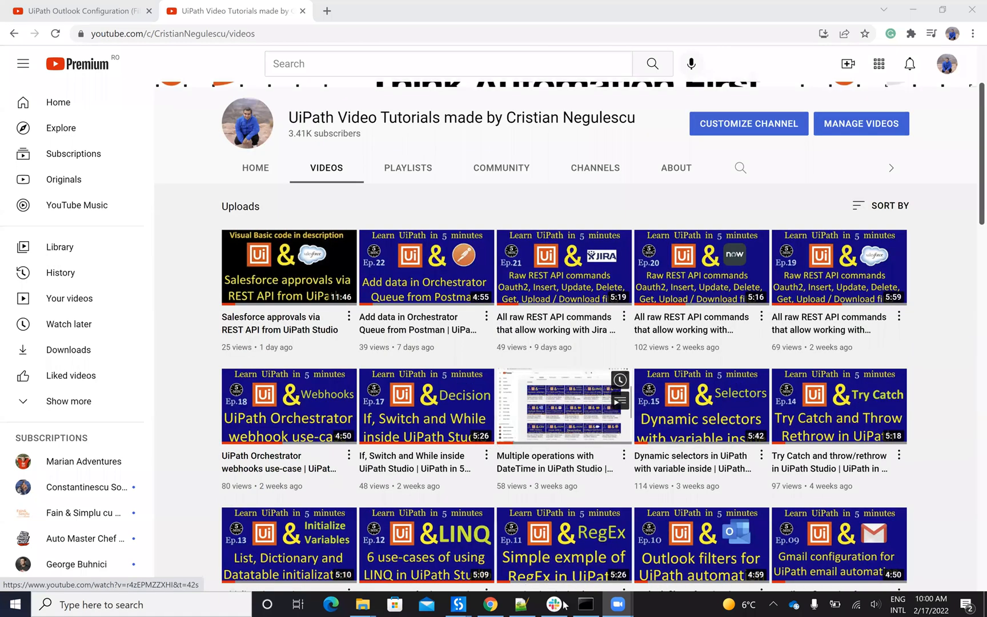
pyautogui.click(583, 604)
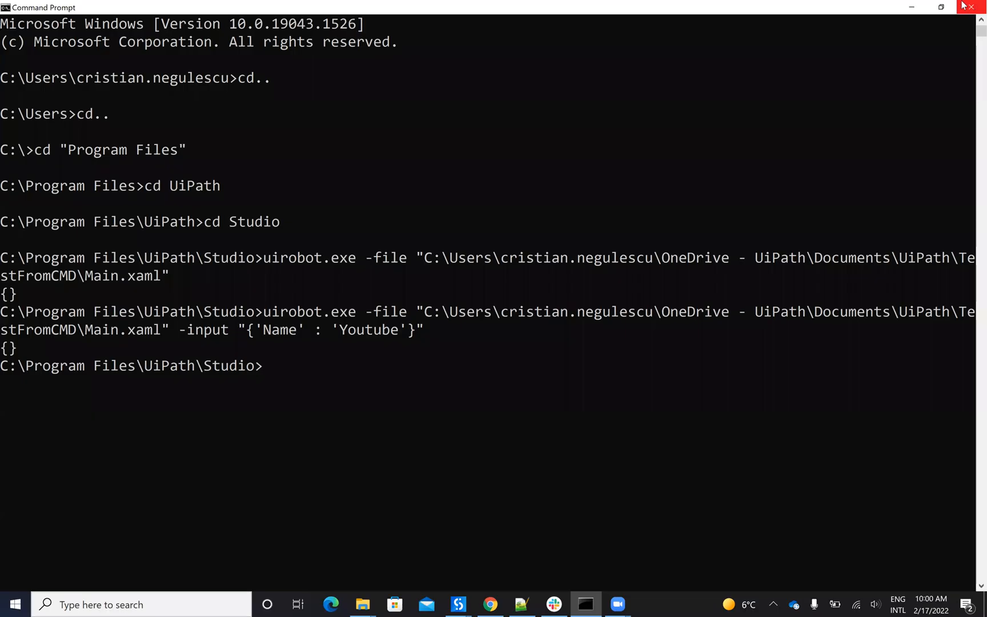
pyautogui.click(489, 604)
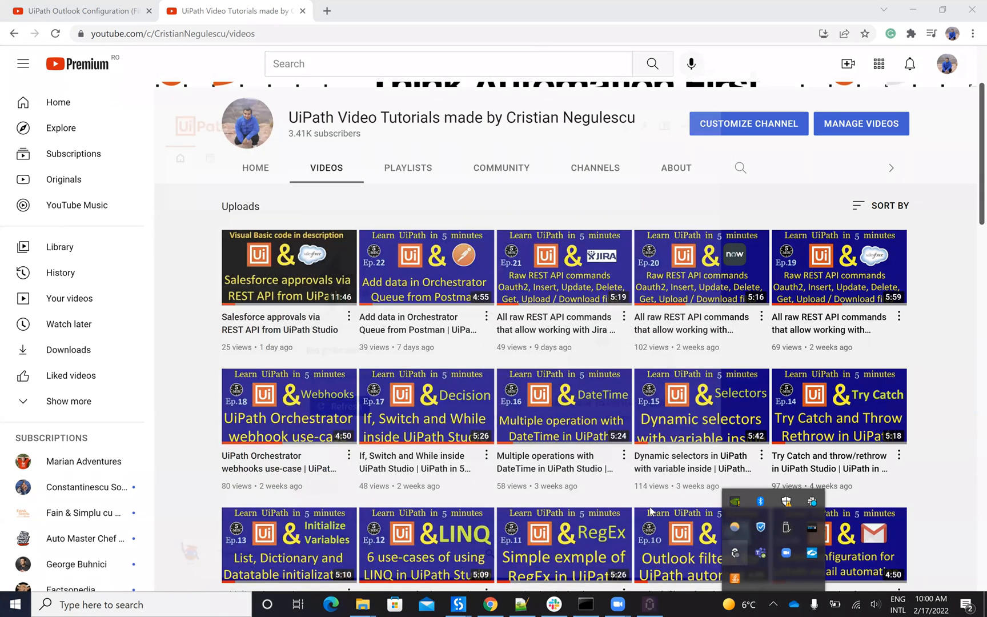
# Open and close UiPath Assistant, then switch to the Outlook Configuration video.
pyautogui.click(649, 603)
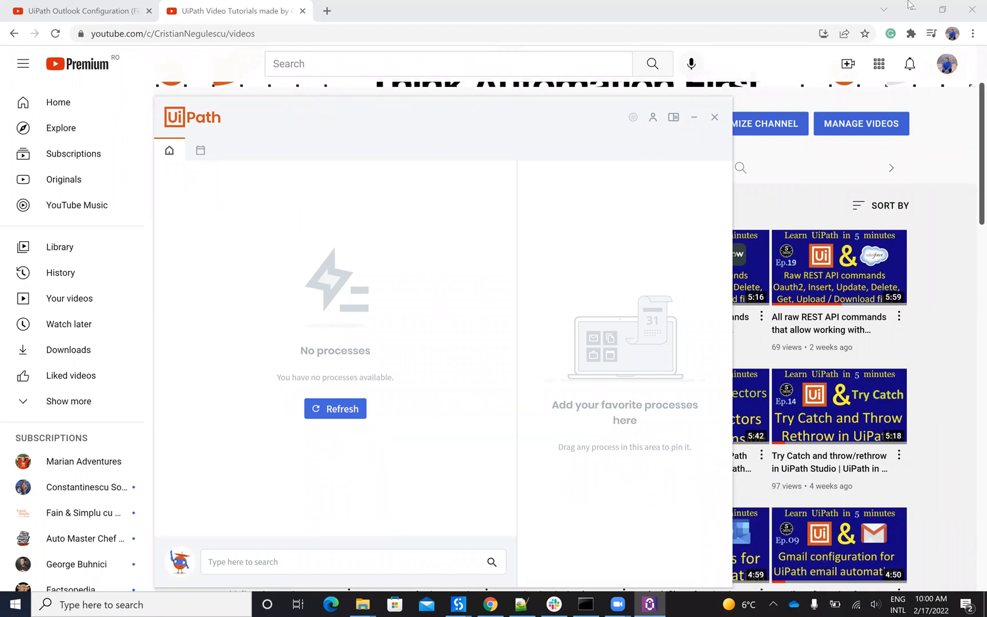
pyautogui.moveTo(695, 115)
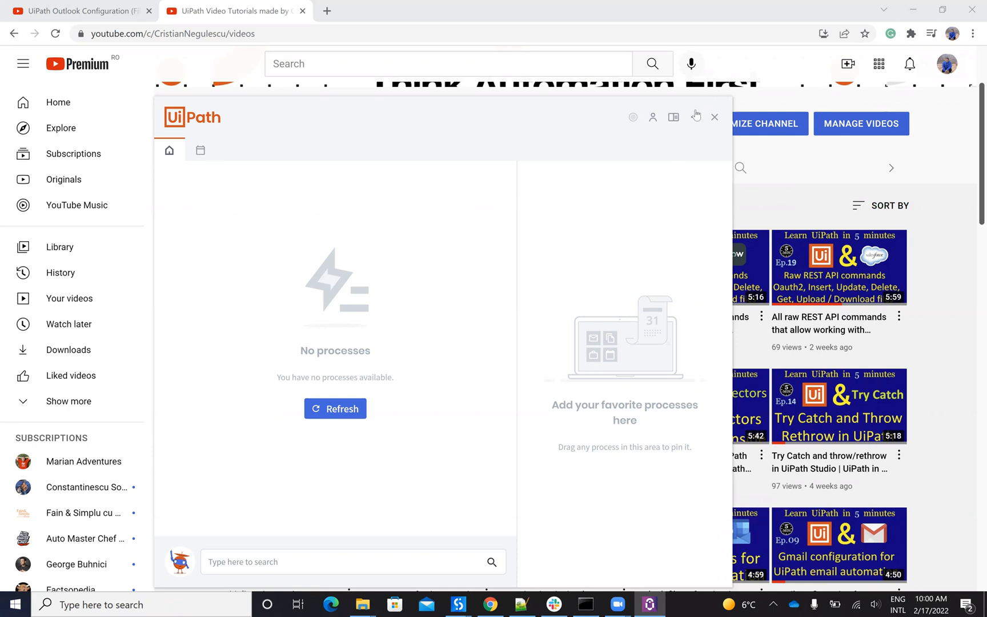
pyautogui.click(714, 117)
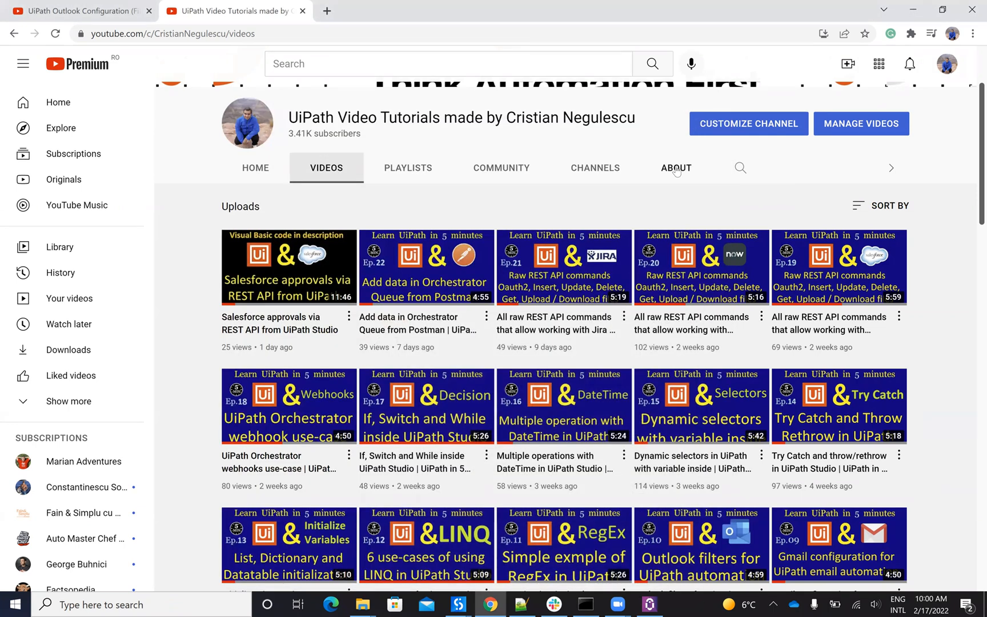
pyautogui.moveTo(668, 187)
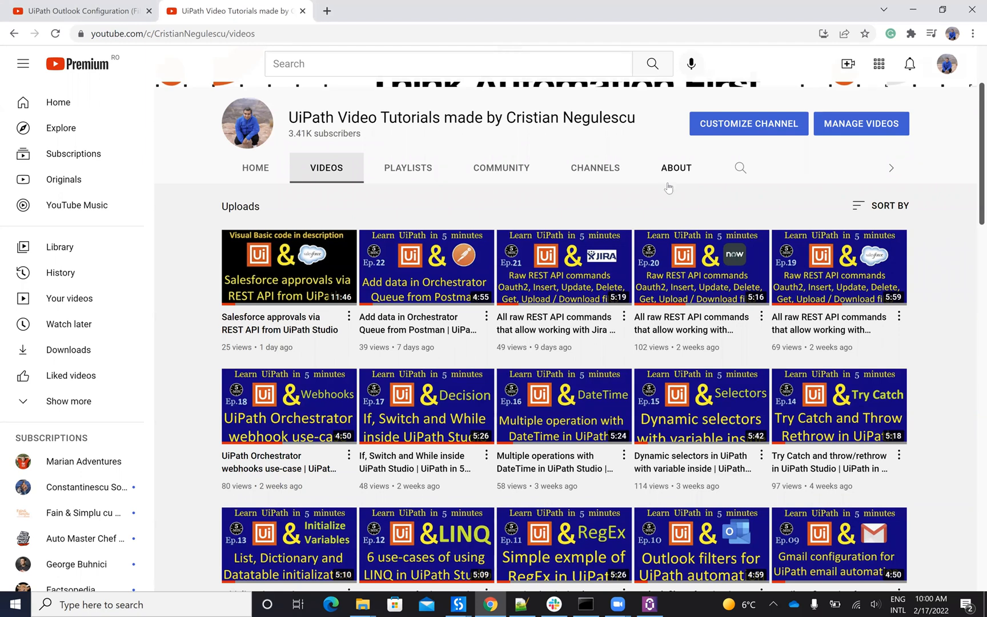
pyautogui.moveTo(590, 596)
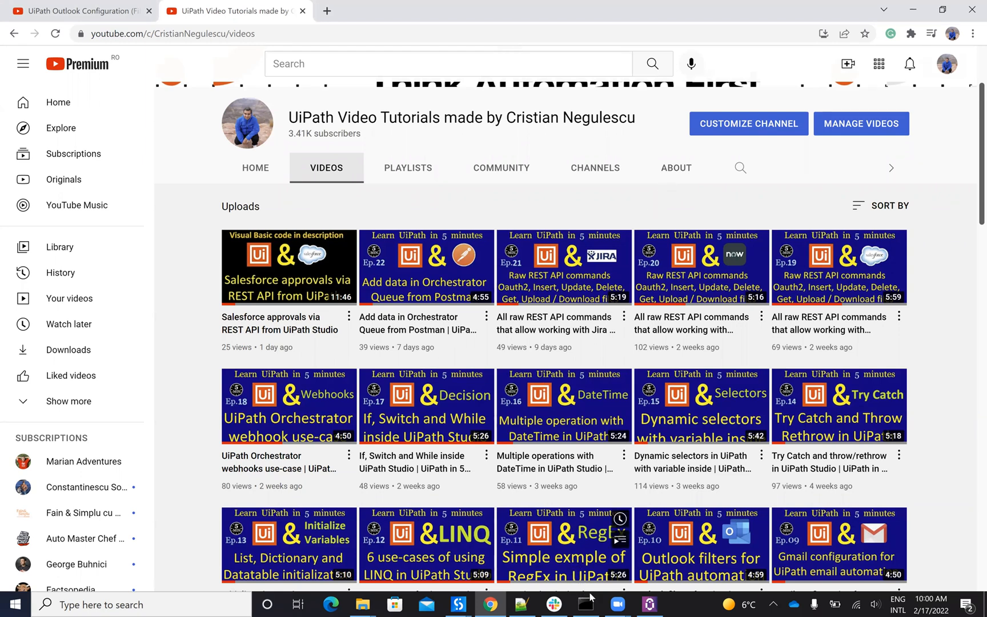
pyautogui.click(585, 604)
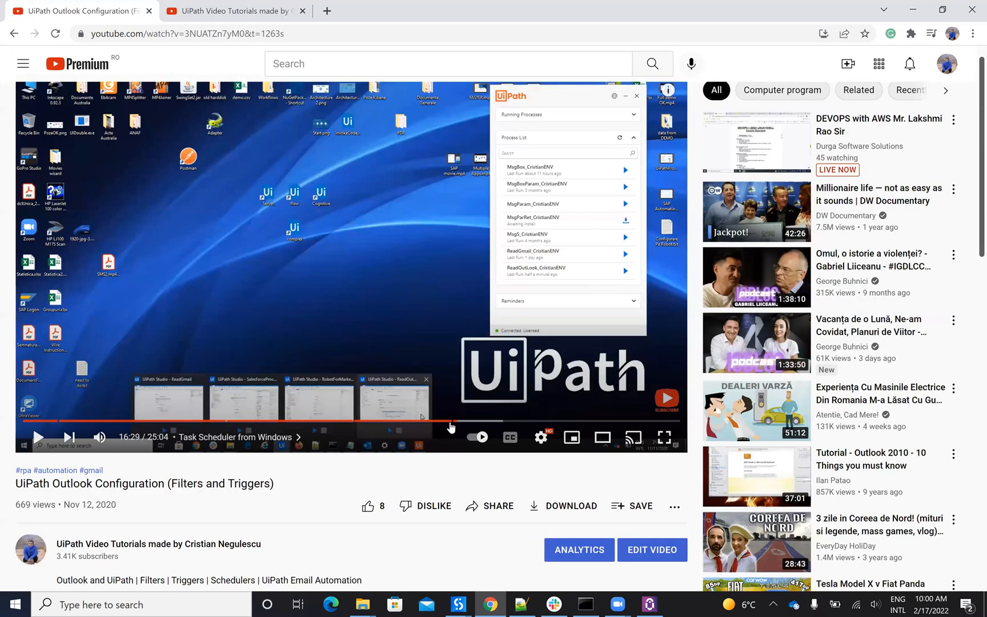
pyautogui.moveTo(464, 421)
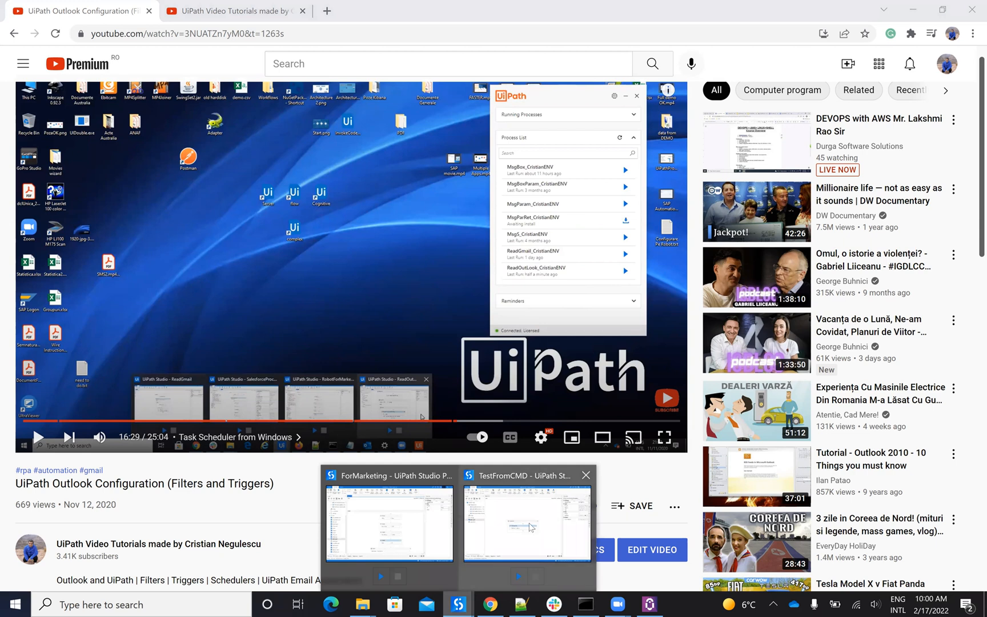
# Bring up the TestFromCMD project in Studio and choose an option from Main.xaml's context menu.
pyautogui.click(526, 522)
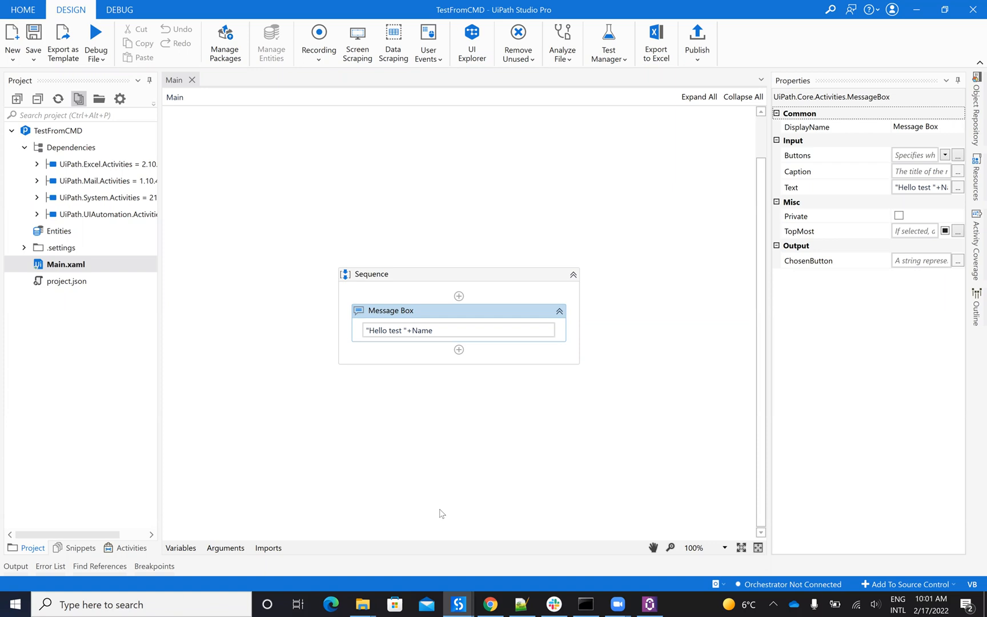
pyautogui.moveTo(287, 168)
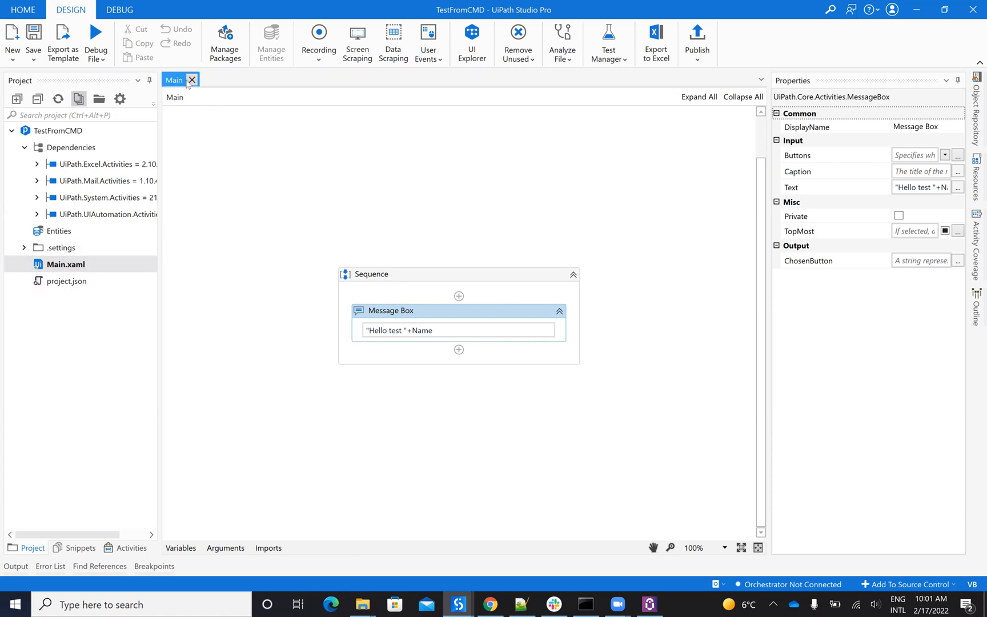
pyautogui.rightClick(66, 264)
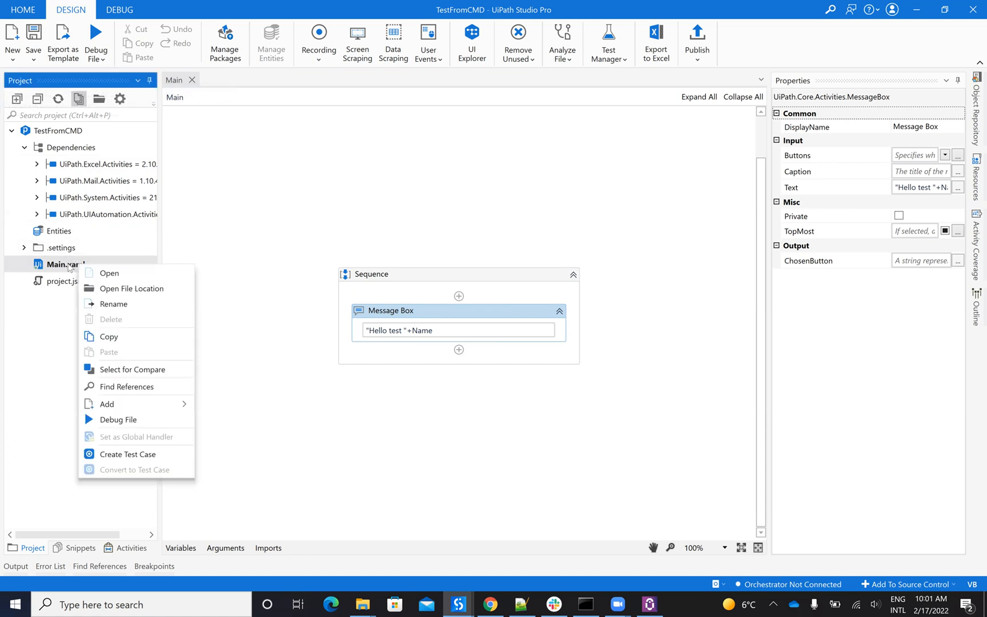
pyautogui.moveTo(156, 386)
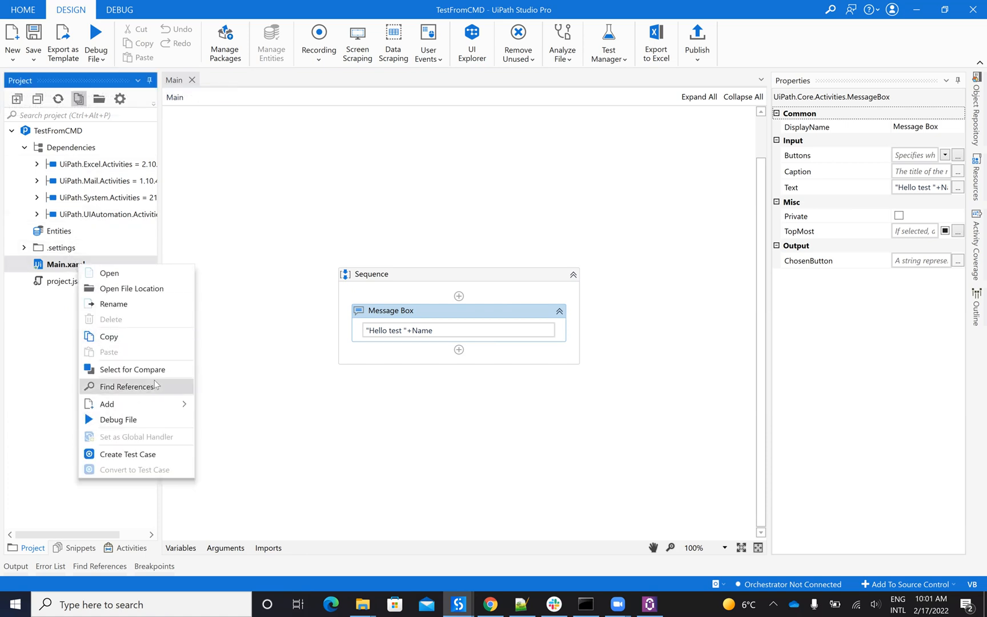
pyautogui.click(169, 301)
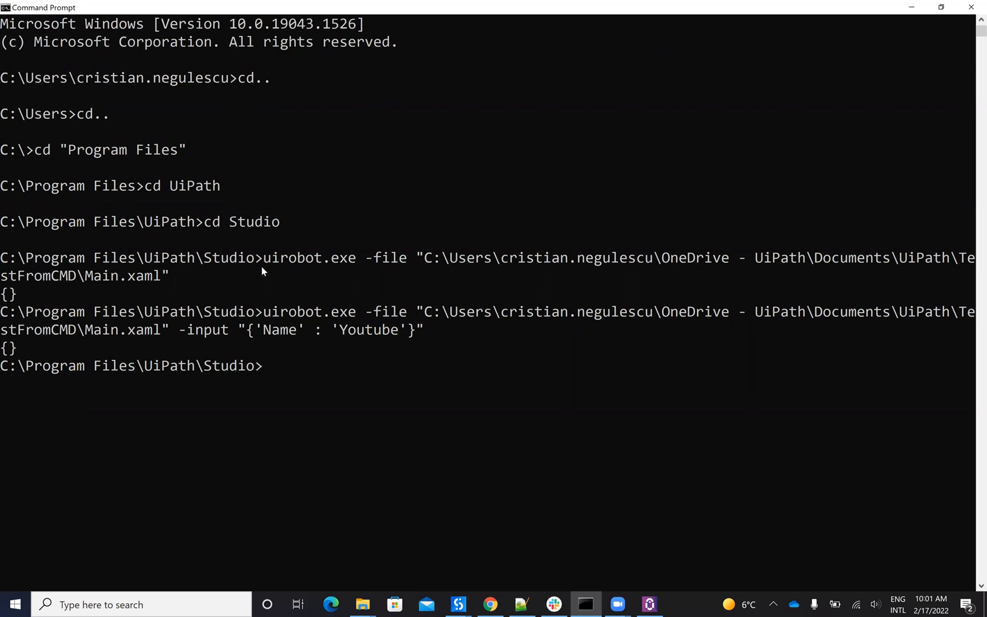
pyautogui.moveTo(256, 124)
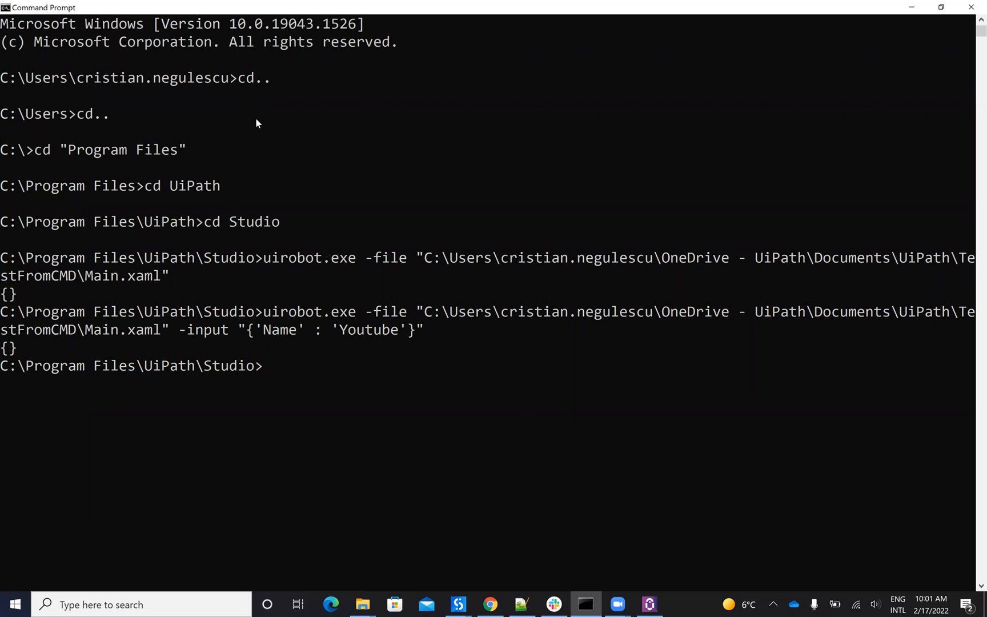
pyautogui.moveTo(72, 84)
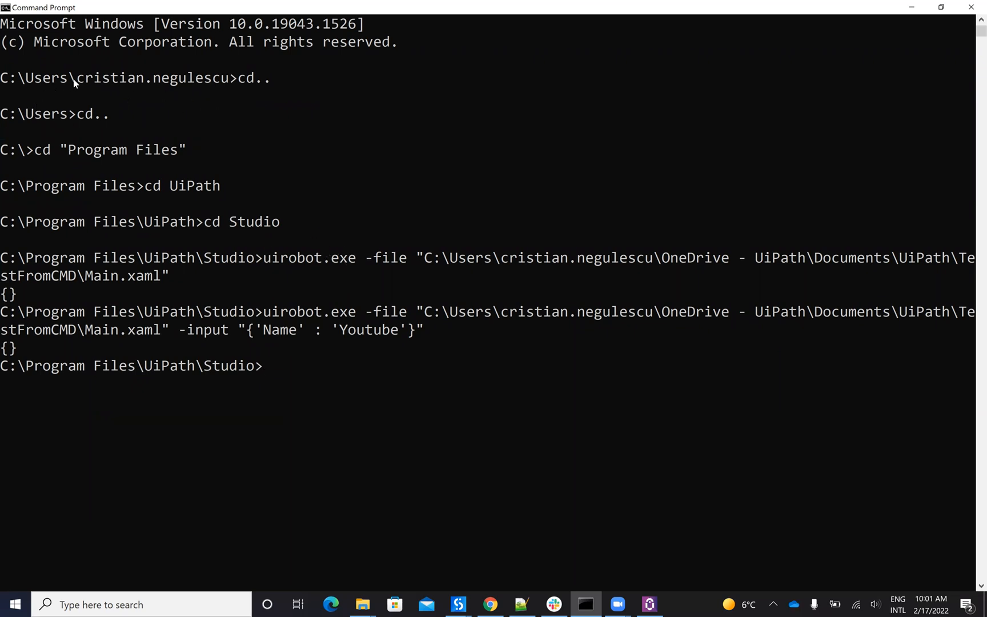
pyautogui.moveTo(96, 164)
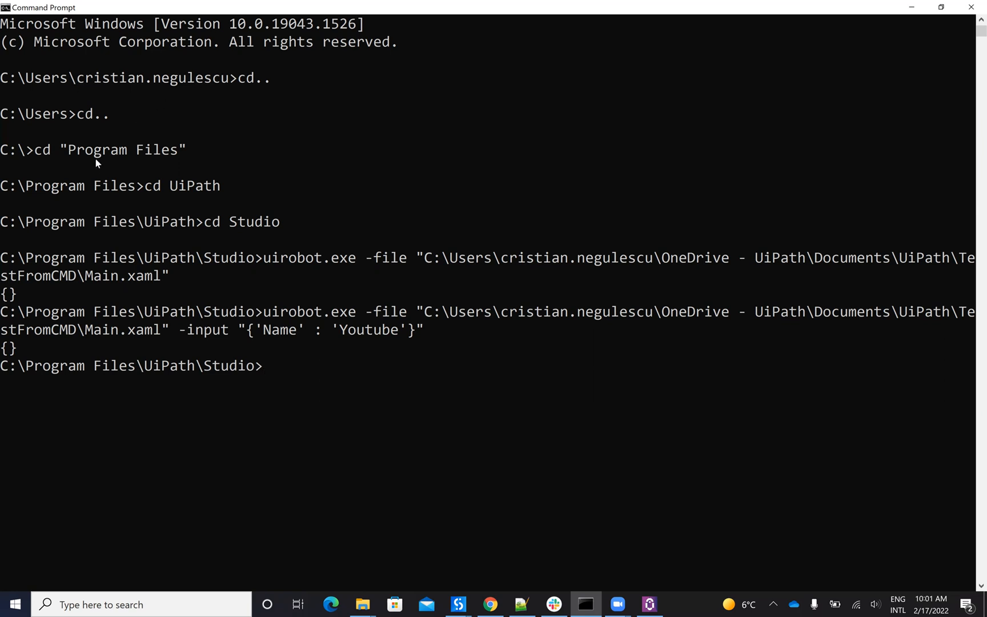
pyautogui.moveTo(197, 238)
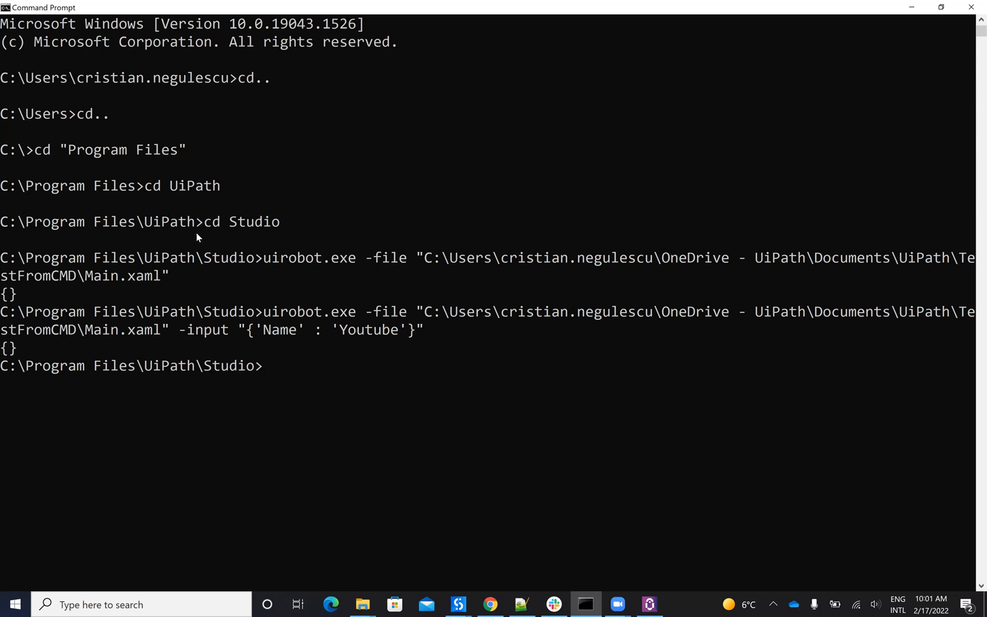
pyautogui.moveTo(251, 267)
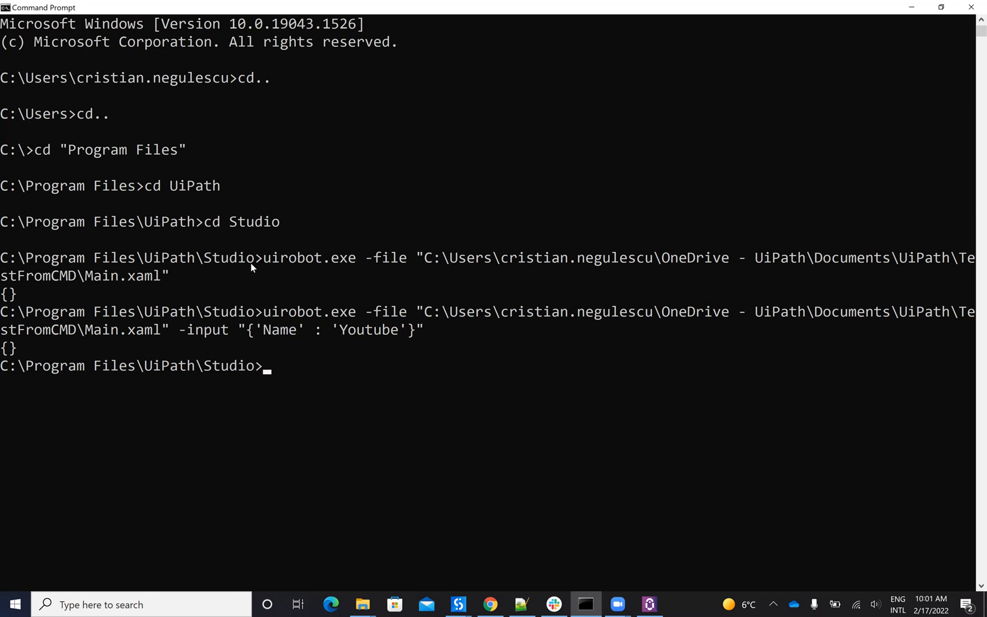
pyautogui.moveTo(351, 269)
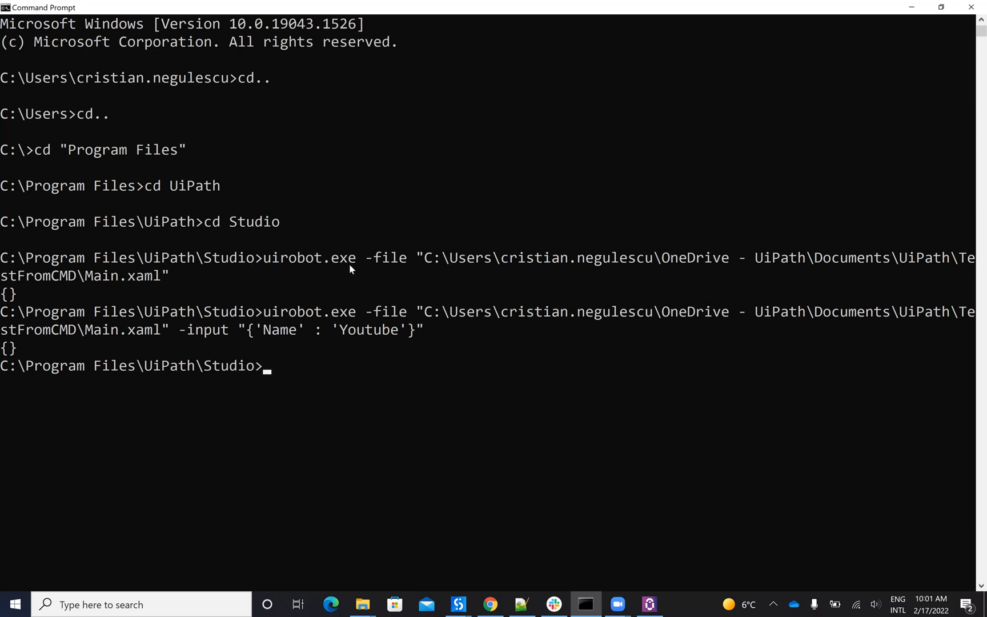
# Enter uirobot.exe -file with the quoted TestFromCMD Main.xaml path and no -input argument.
pyautogui.write('uirobot.exe -file "C:\\Users\\cristian.negulescu\\OneDrive - UiPath\\Documents\\UiPath\\TestFromCMD\\Main.xaml"')
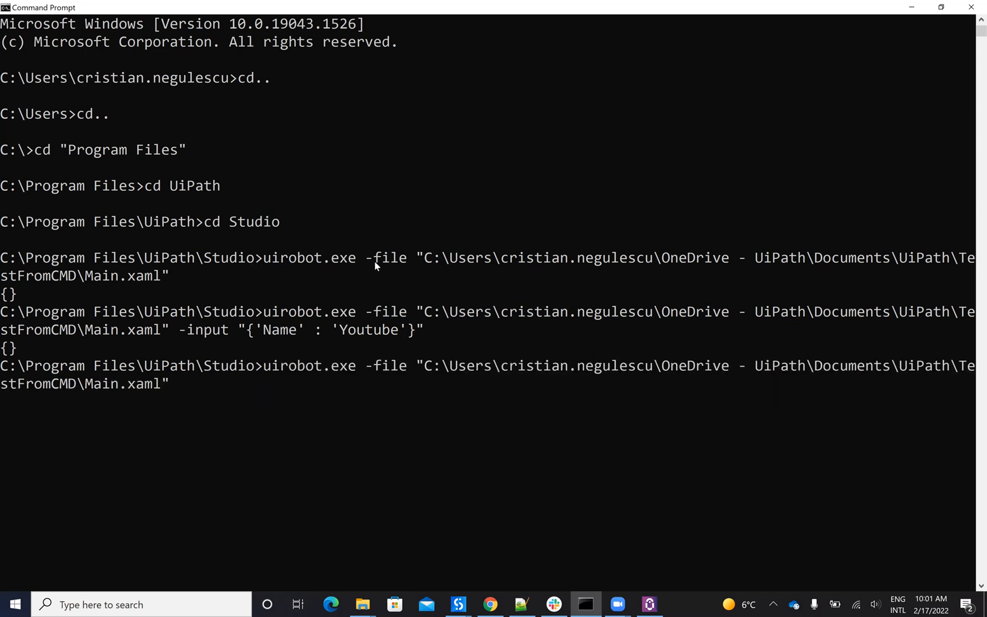
pyautogui.moveTo(393, 364)
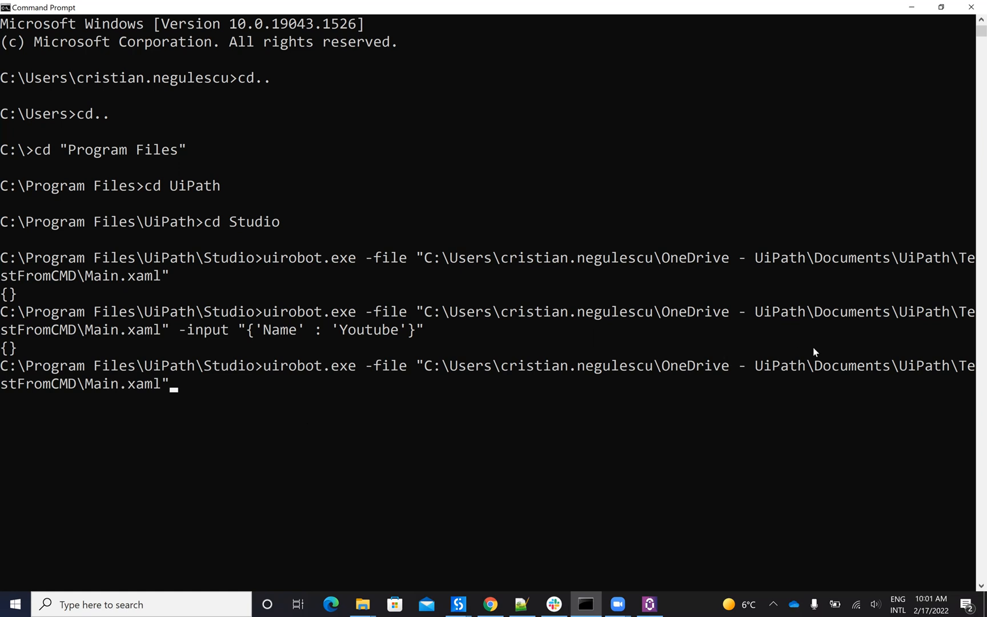
pyautogui.moveTo(80, 566)
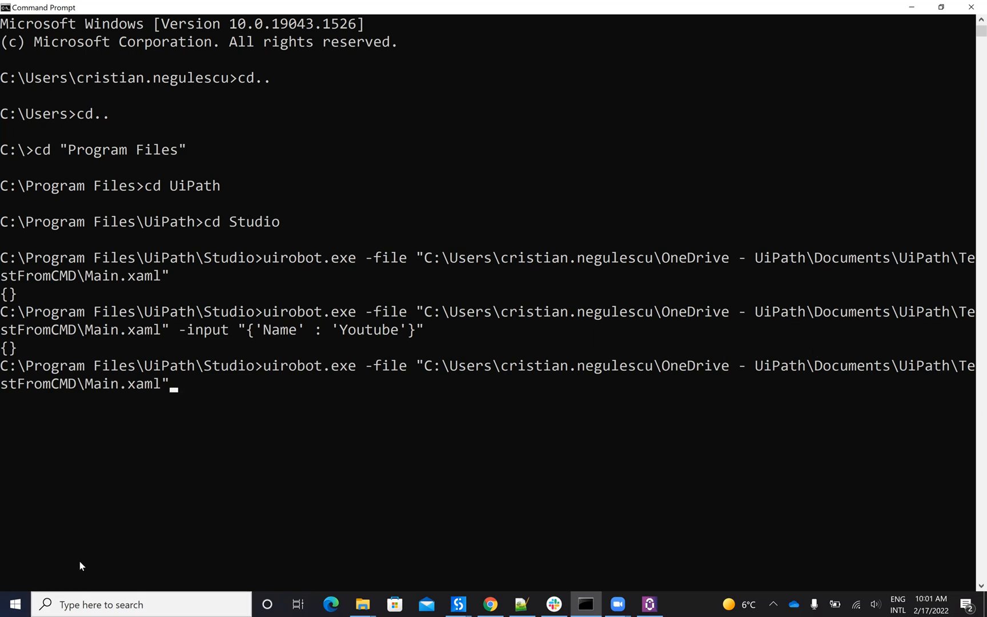
pyautogui.moveTo(94, 398)
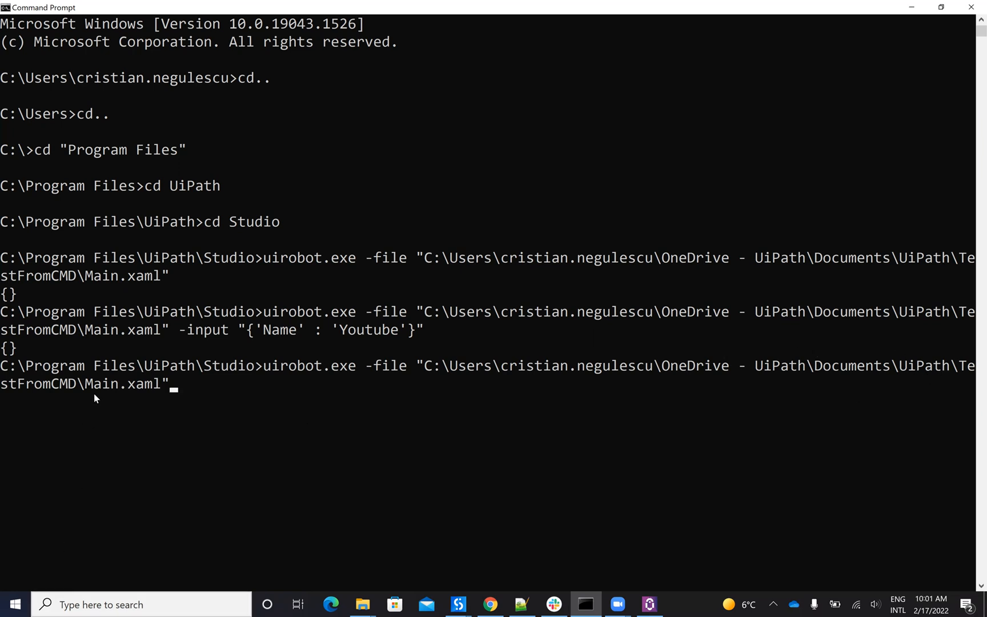
# Run the argument-free Main.xaml command and dismiss the resulting 'Hello test' message.
pyautogui.press('enter')
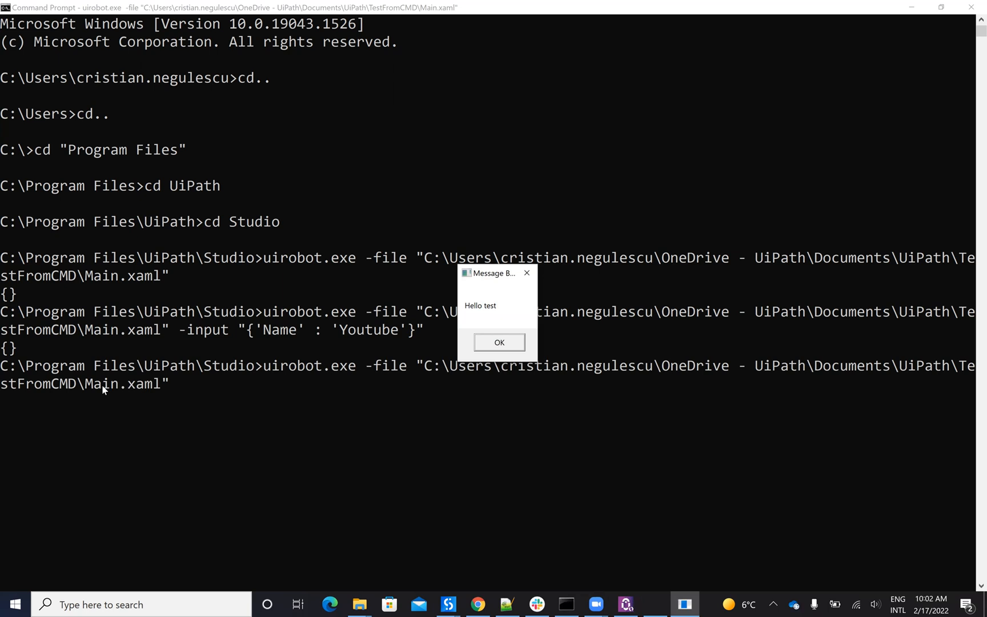
pyautogui.moveTo(221, 359)
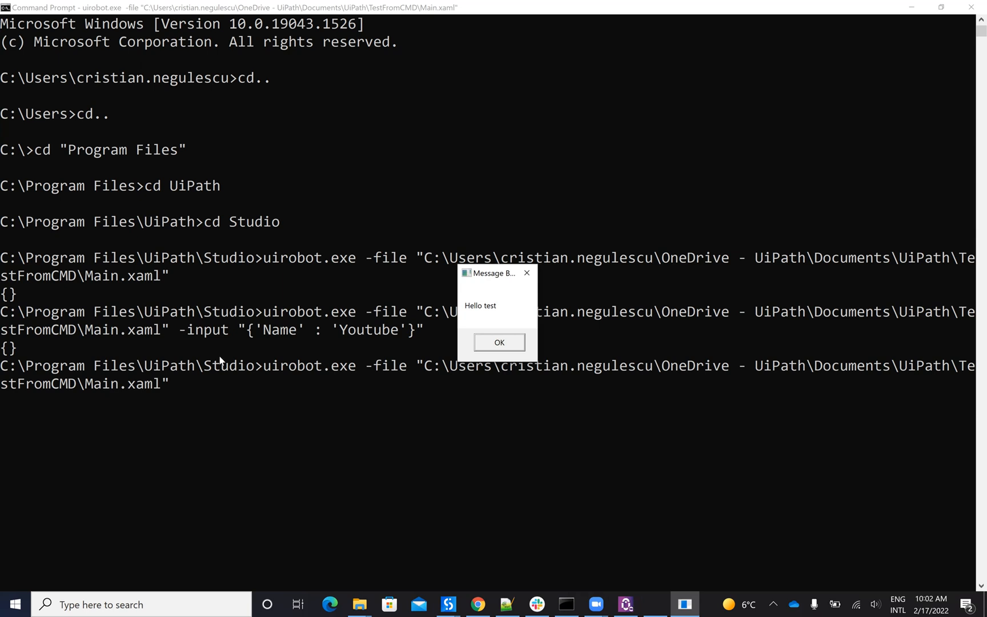
pyautogui.click(498, 342)
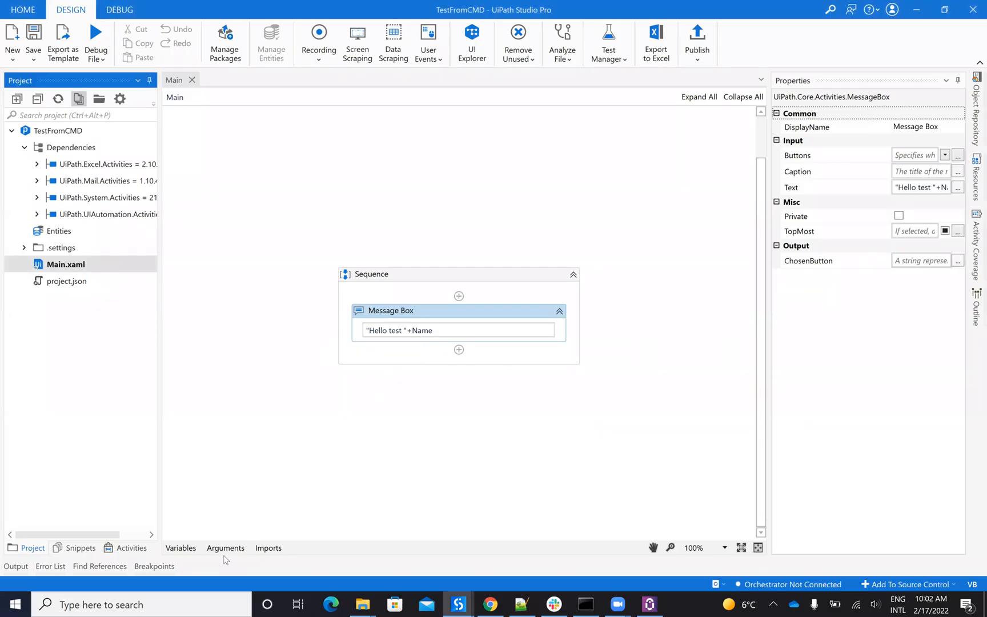
# Check the Name In String argument in Studio's Arguments panel, then return to Command Prompt.
pyautogui.click(224, 548)
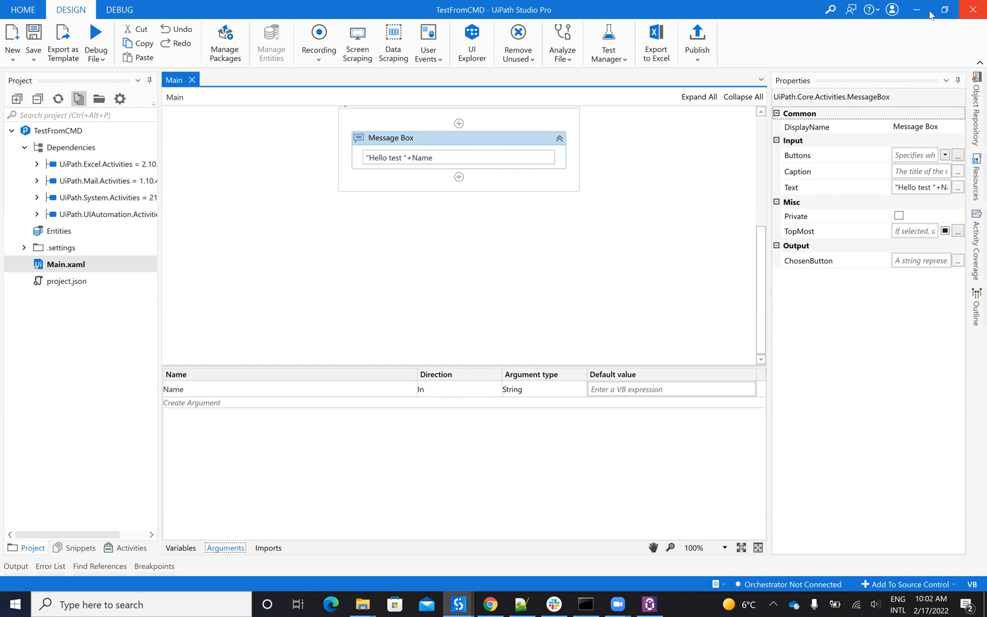
pyautogui.click(585, 603)
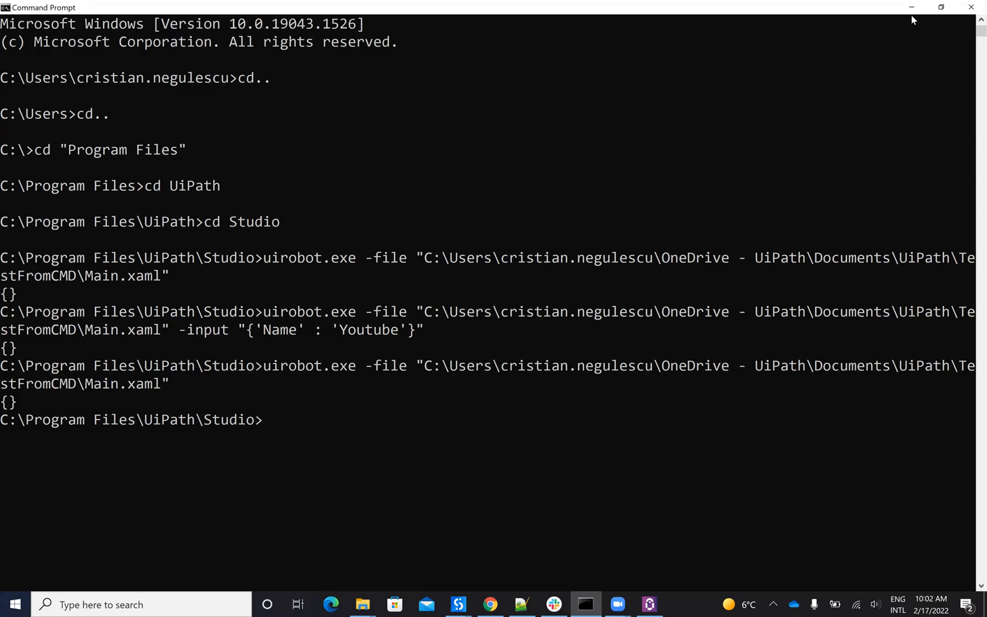
# Run uirobot.exe on Main.xaml with -input "{'Name' : 'Youtube10'}", fixing a stray character.
pyautogui.write('uirobot.exe -file "C:\\Users\\cristian.negulescu\\OneDrive - UiPath\\Documents\\UiPath\\TestFromCMD\\Main.xaml"')
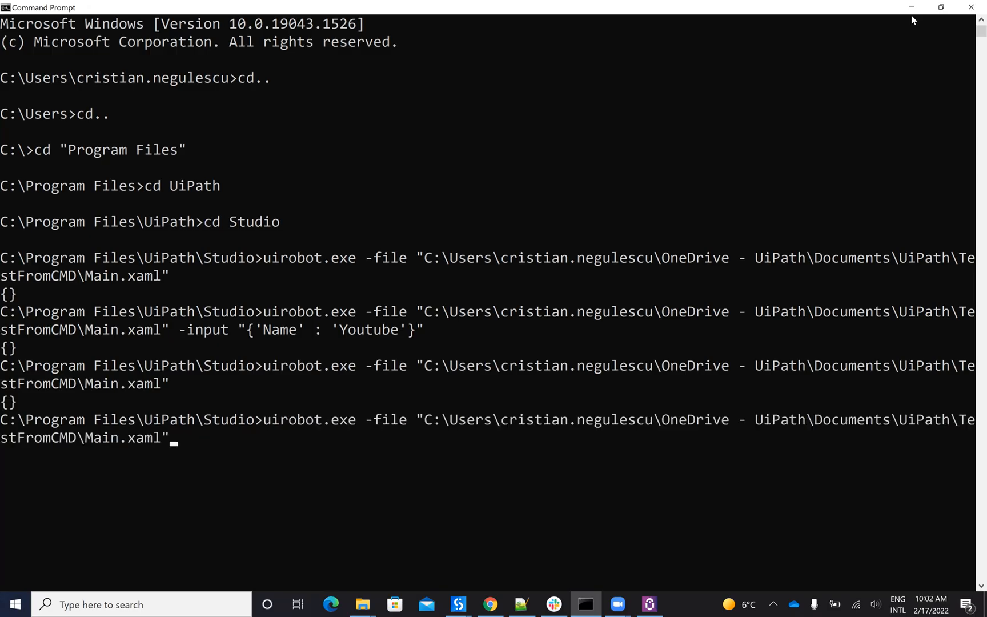
pyautogui.write('-input "{\'Name\' : \'Youtube\'}"')
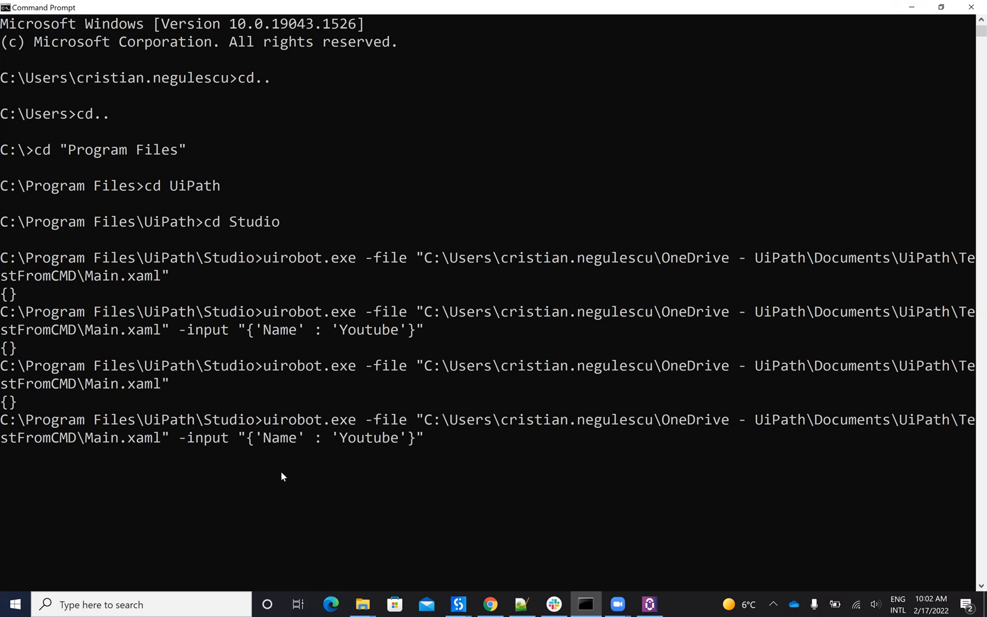
pyautogui.moveTo(195, 448)
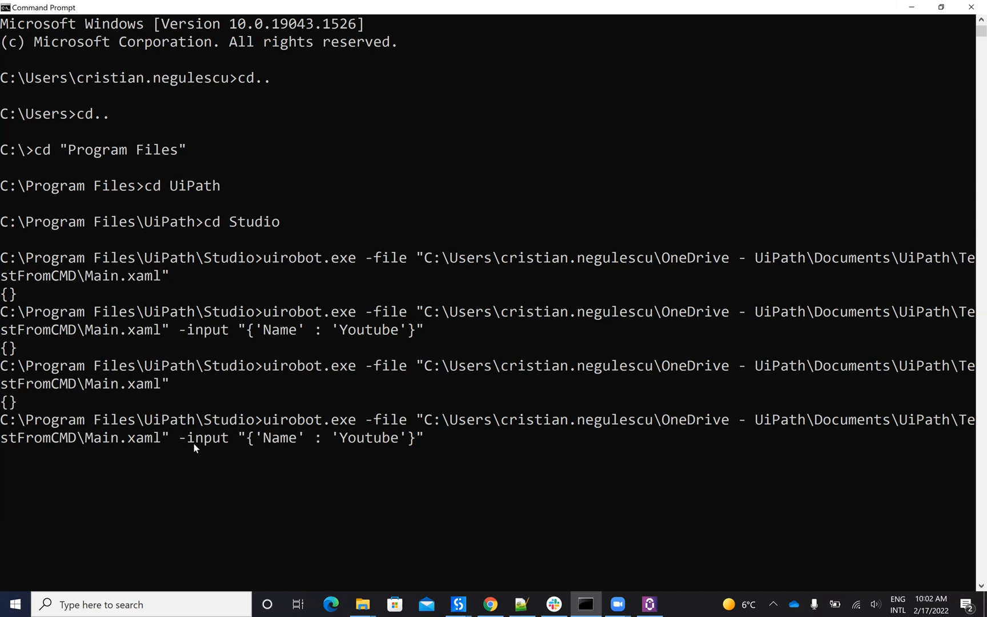
pyautogui.moveTo(246, 463)
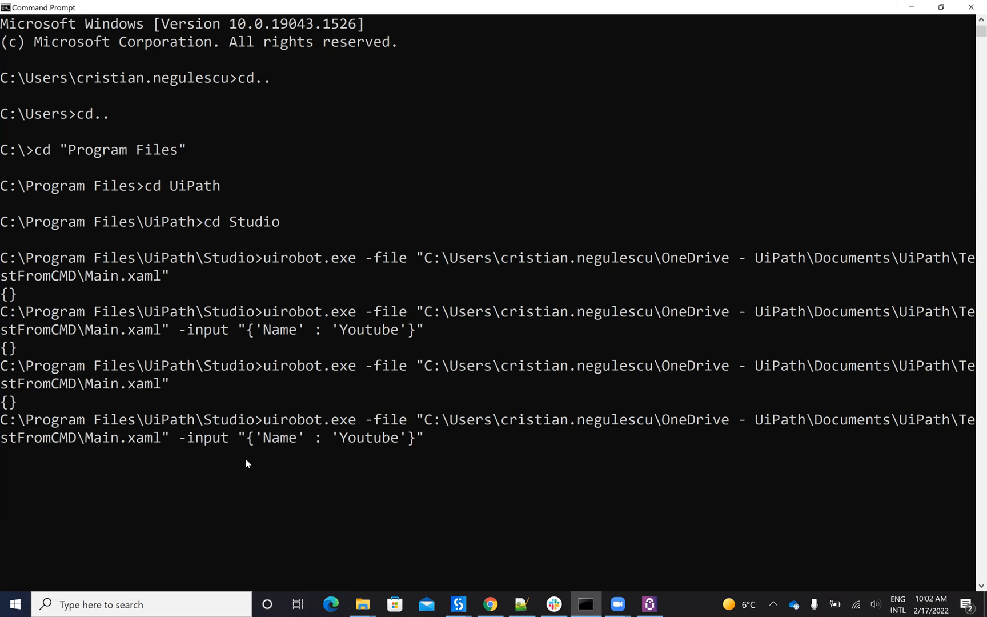
pyautogui.moveTo(301, 445)
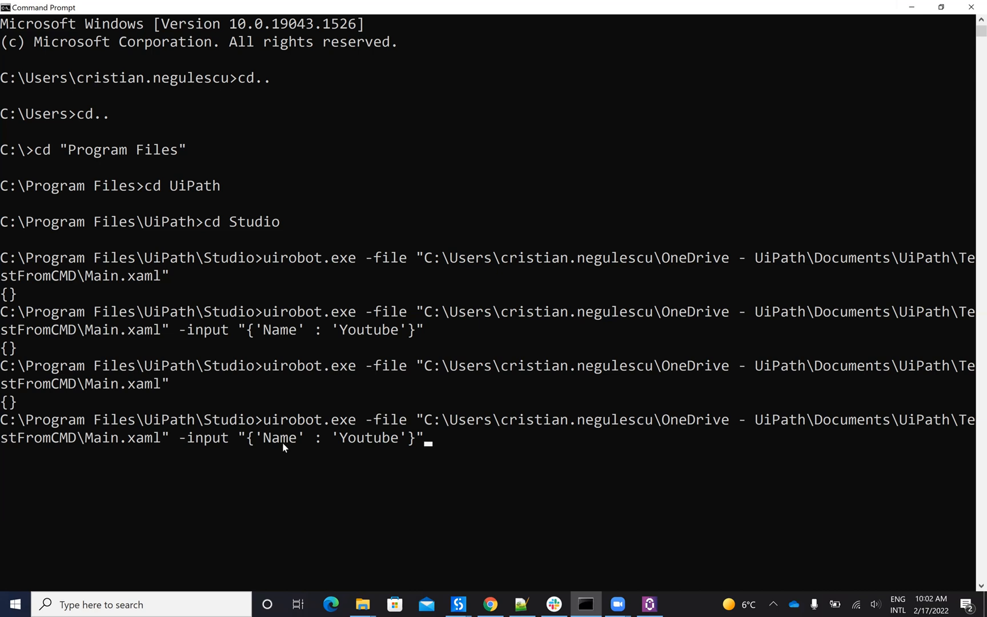
pyautogui.moveTo(397, 440)
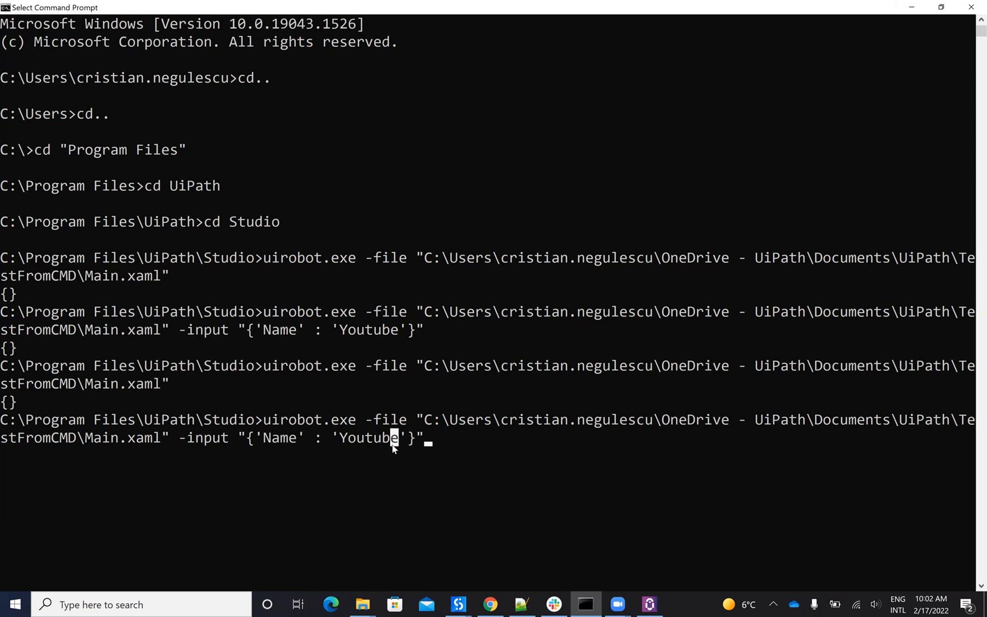
pyautogui.write('1')
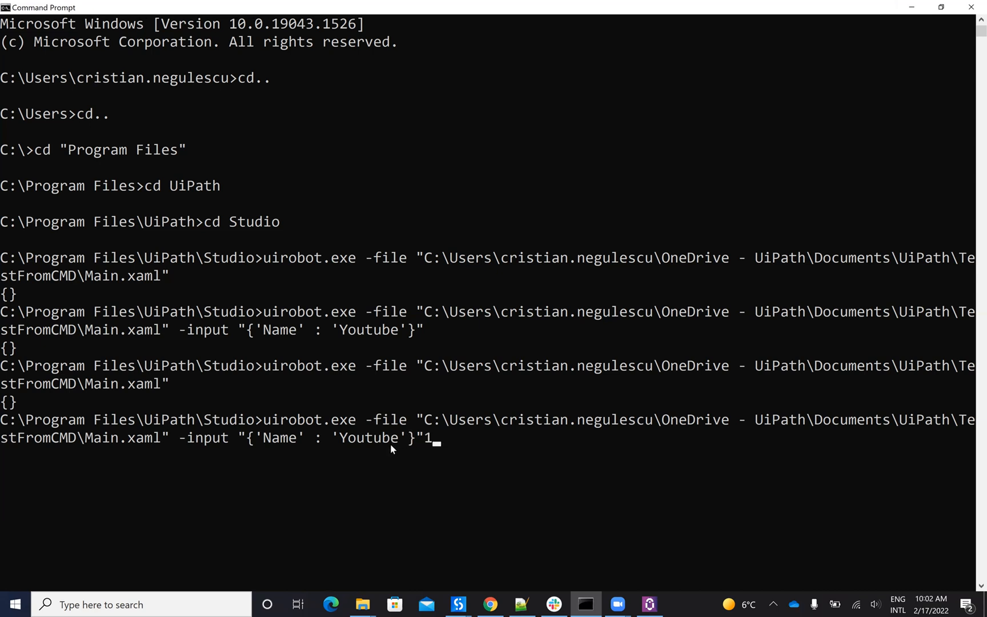
pyautogui.press('Backspace')
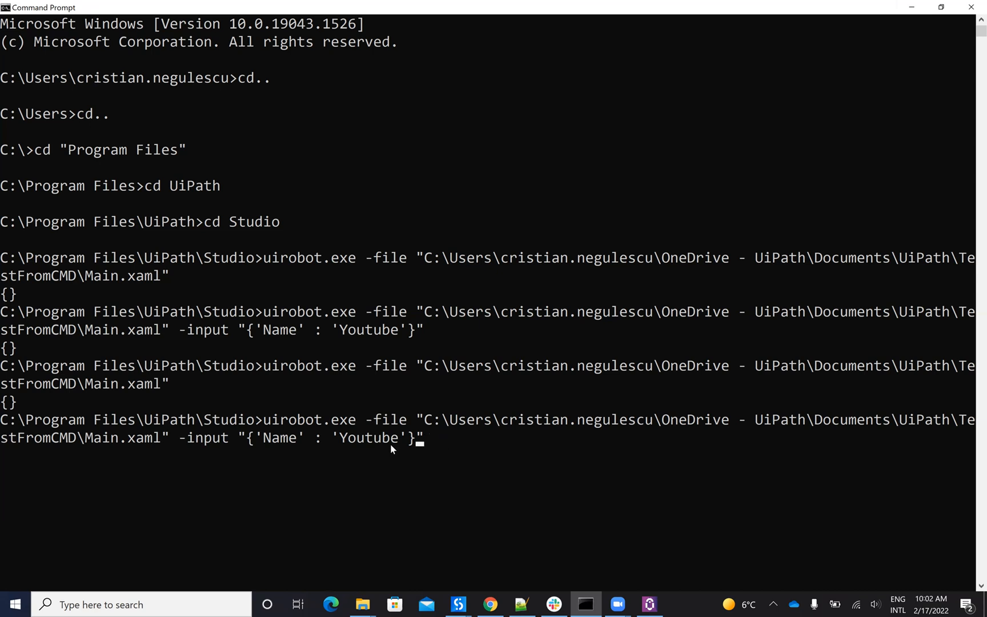
pyautogui.write('10')
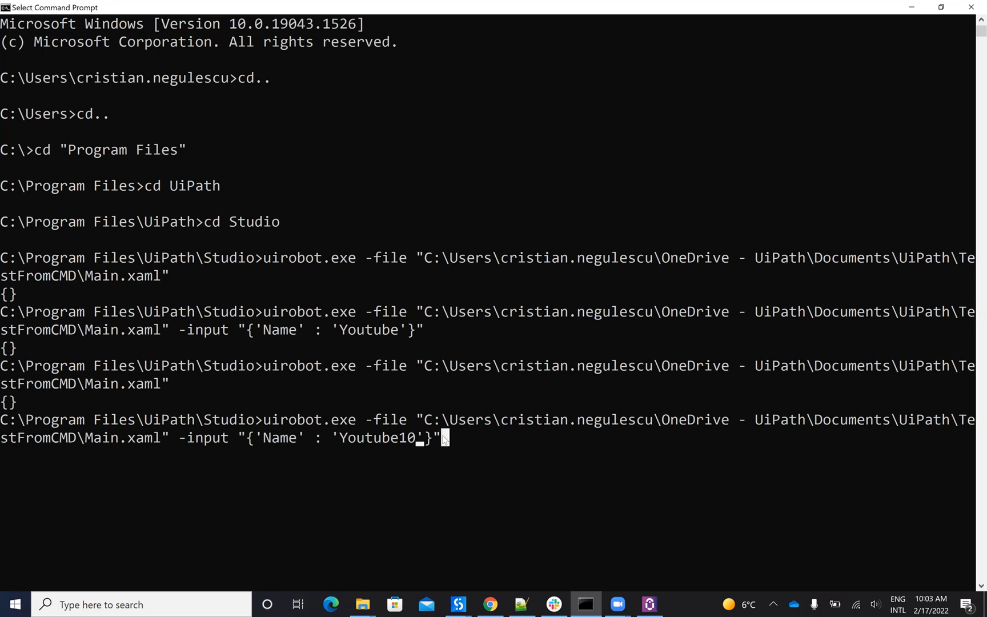
pyautogui.press('Enter')
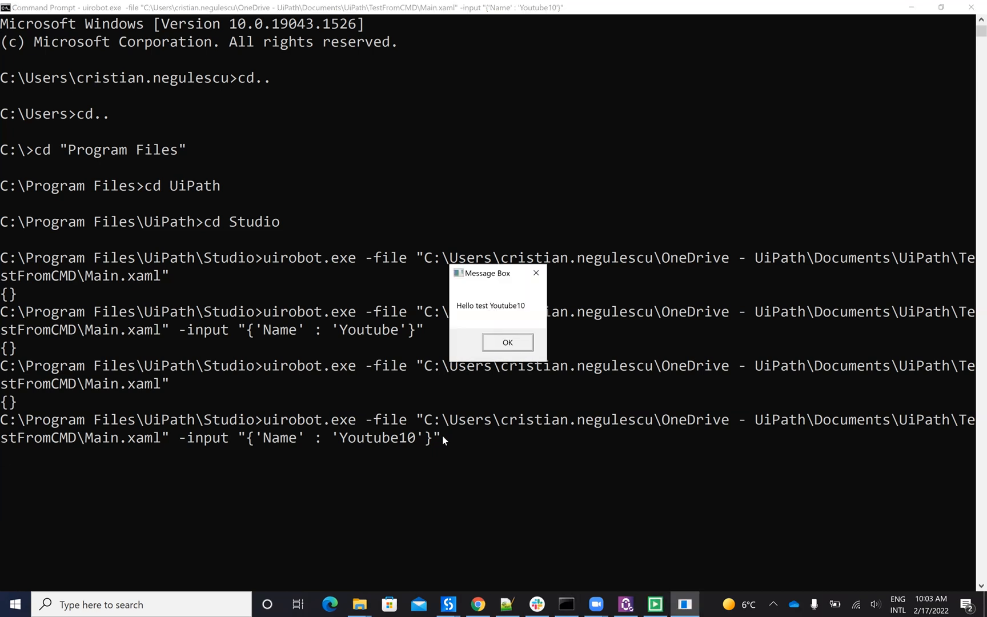
pyautogui.moveTo(502, 318)
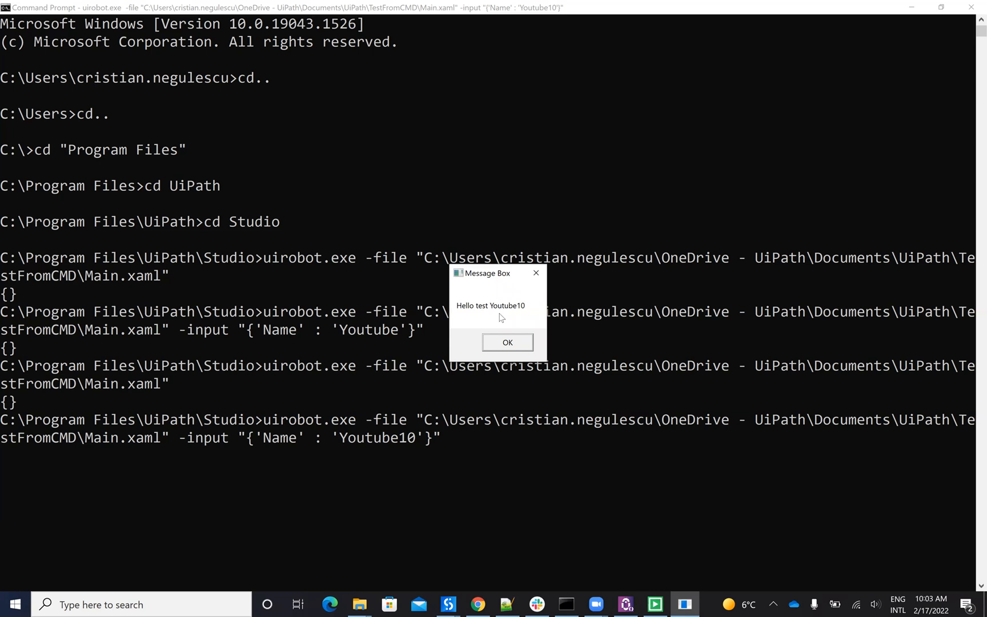
pyautogui.moveTo(508, 353)
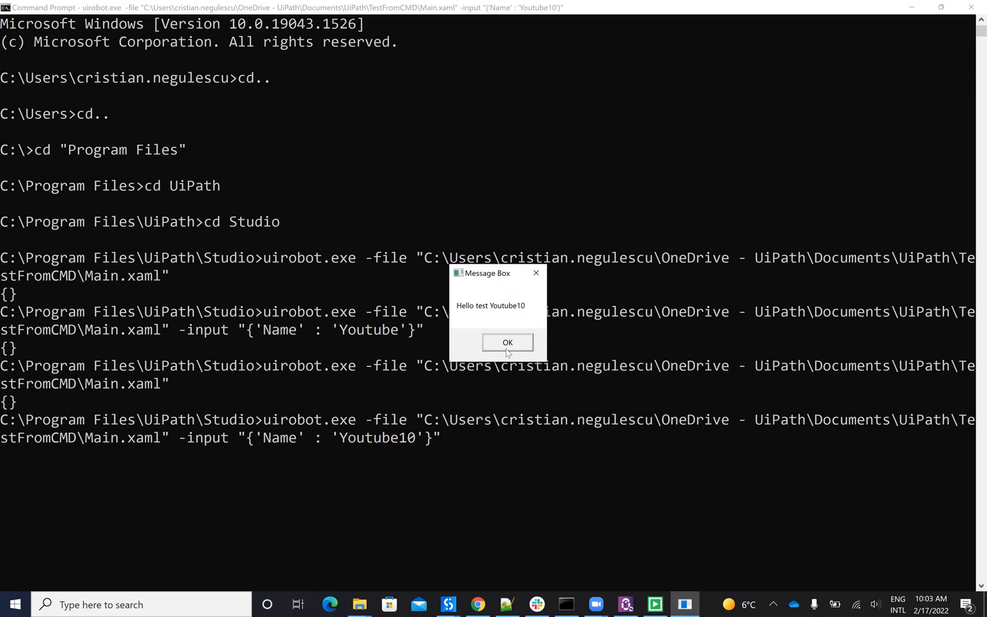
# Dismiss the 'Hello test Youtube10' message box so the command returns {}.
pyautogui.click(507, 342)
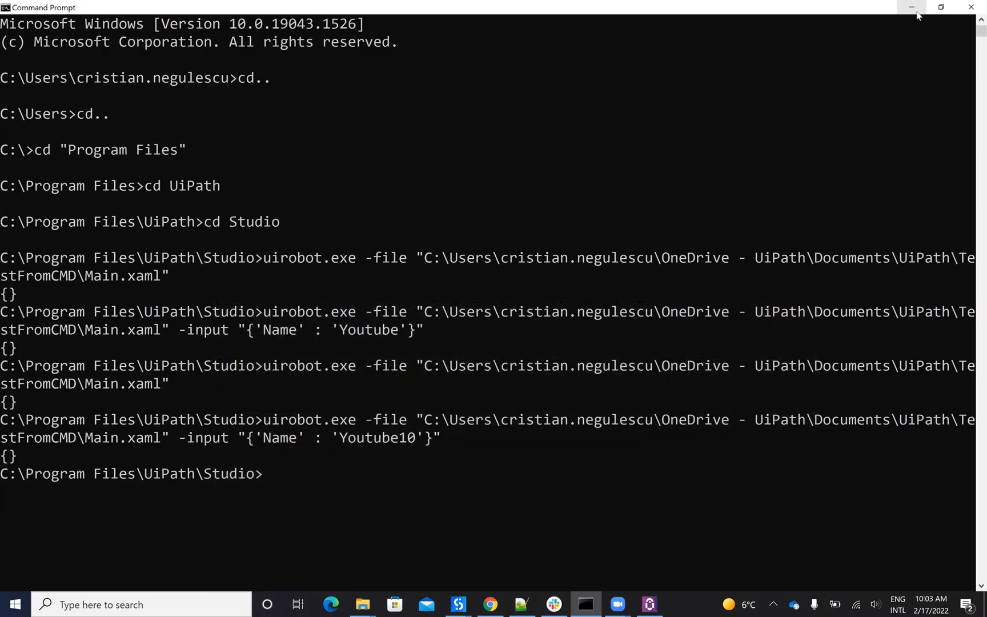
pyautogui.moveTo(360, 604)
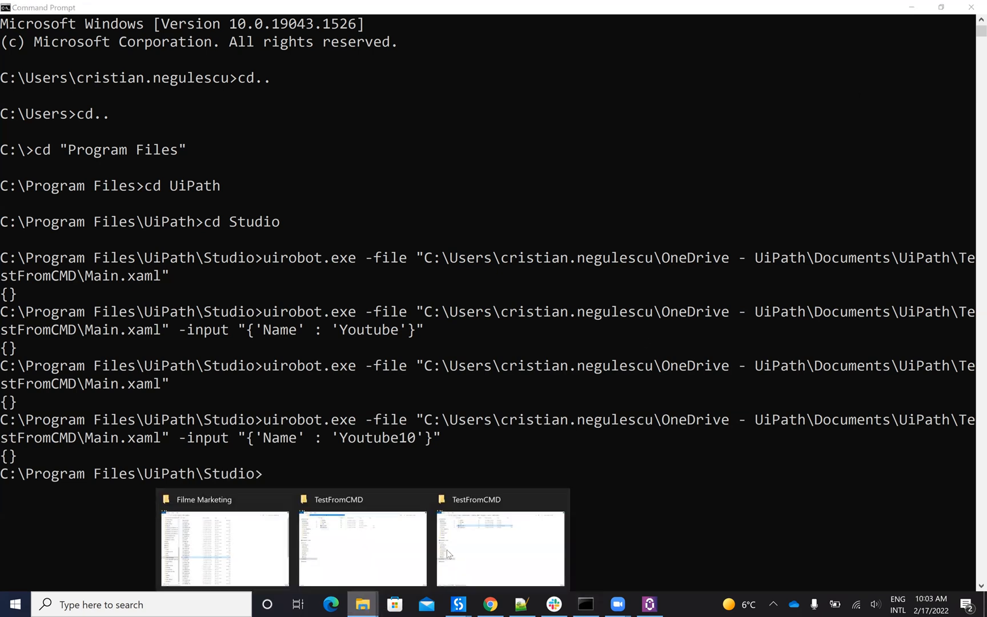
# Search the TestFromCMD folder in File Explorer for 'uirobot.exe', then return to Command Prompt.
pyautogui.click(500, 548)
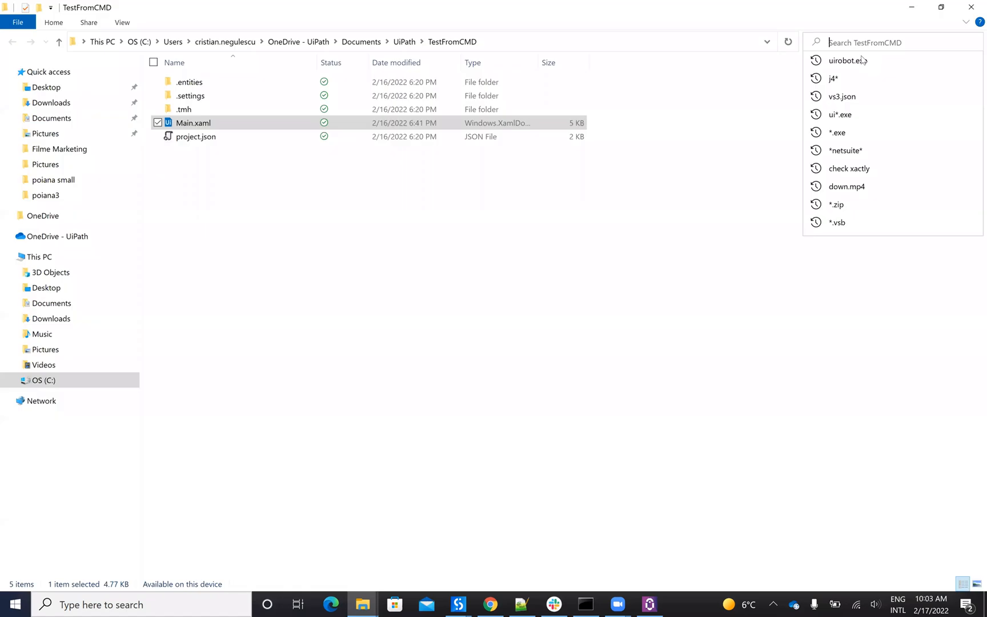
pyautogui.write('uirobot')
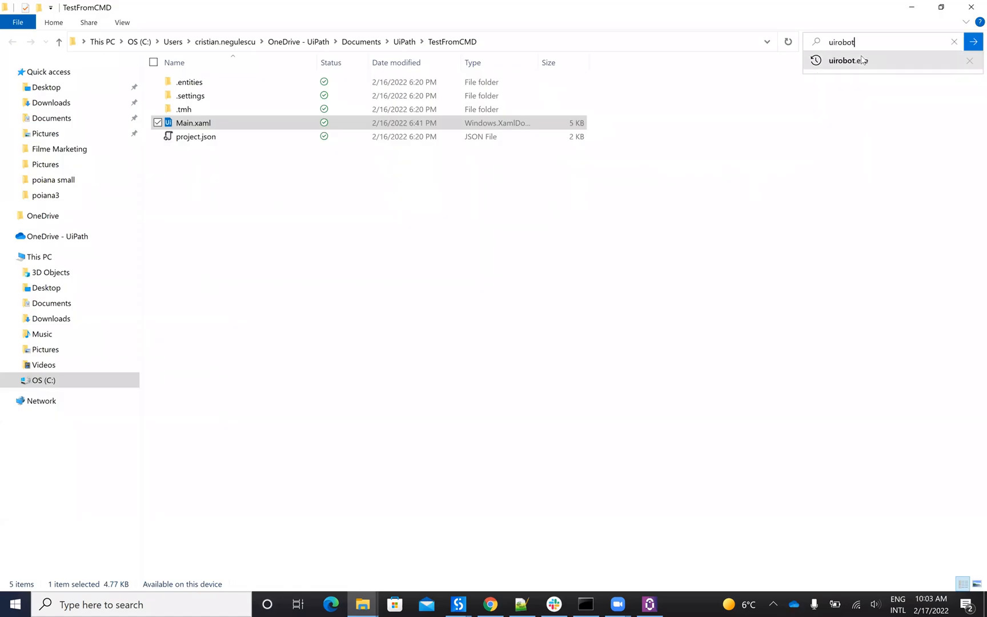
pyautogui.write('.exe')
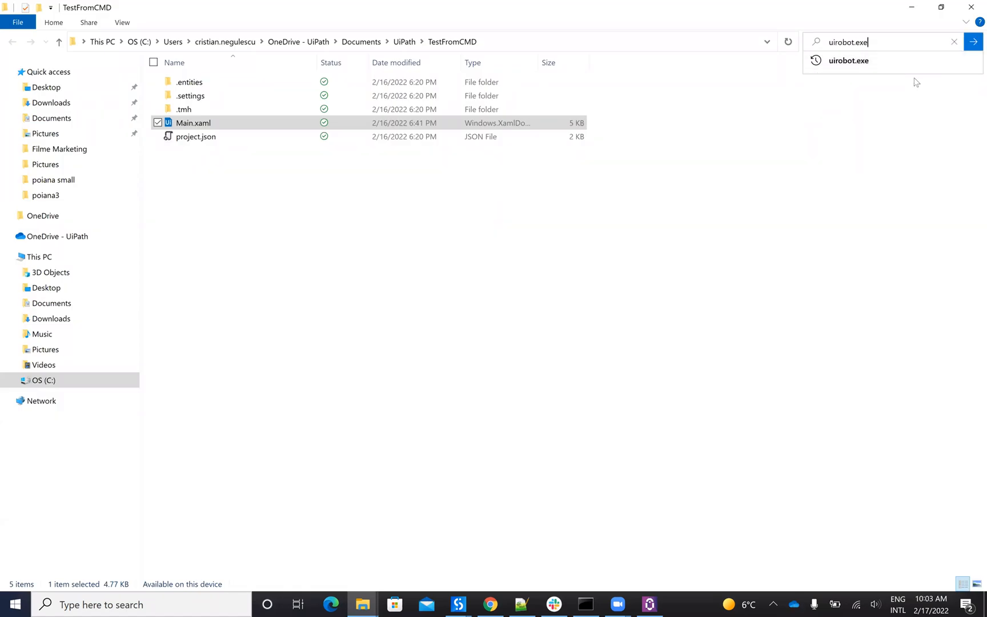
pyautogui.moveTo(848, 61)
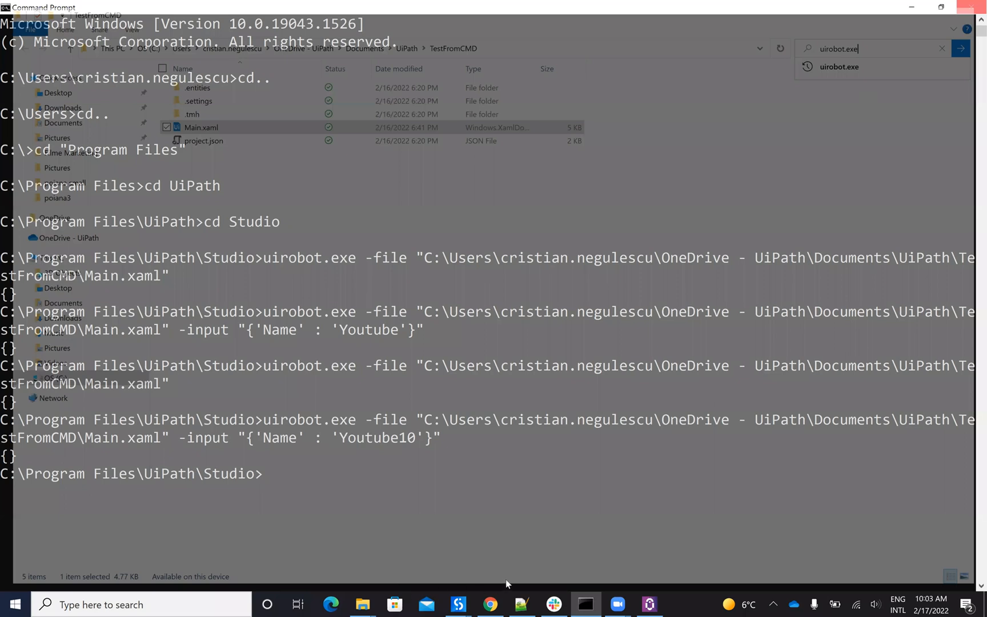
pyautogui.click(648, 604)
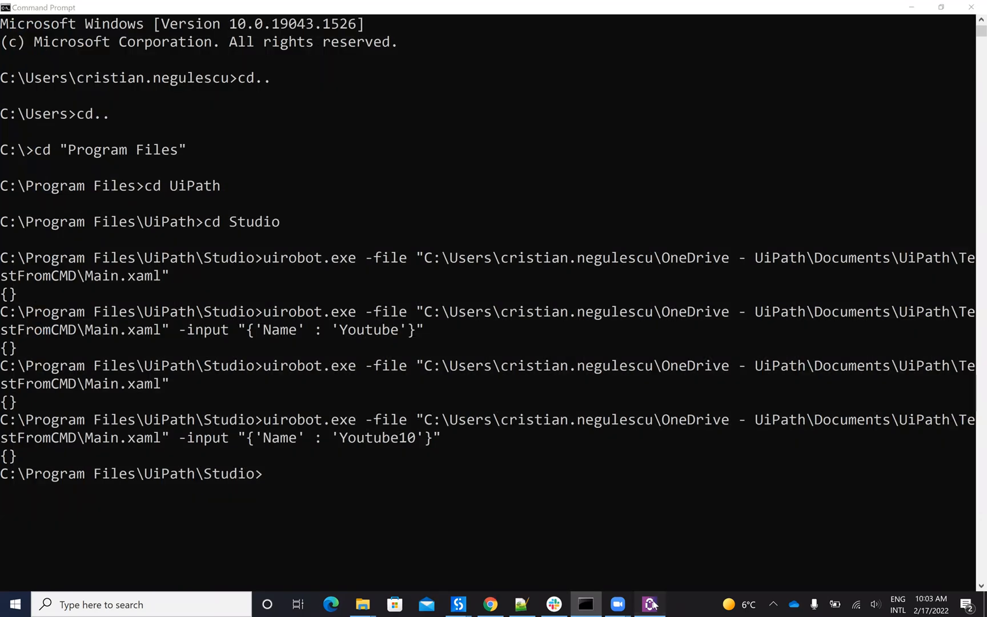
# Open the 'Trigger UiPath from Salesforce | Servicenow | Netsuite' video from the channel's uploads.
pyautogui.click(650, 604)
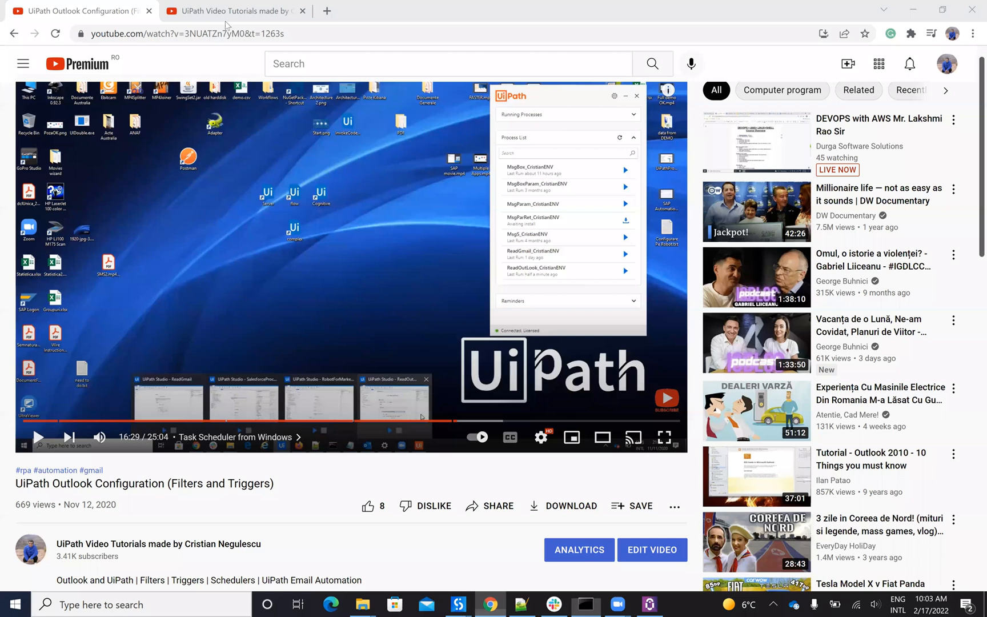
pyautogui.moveTo(441, 475)
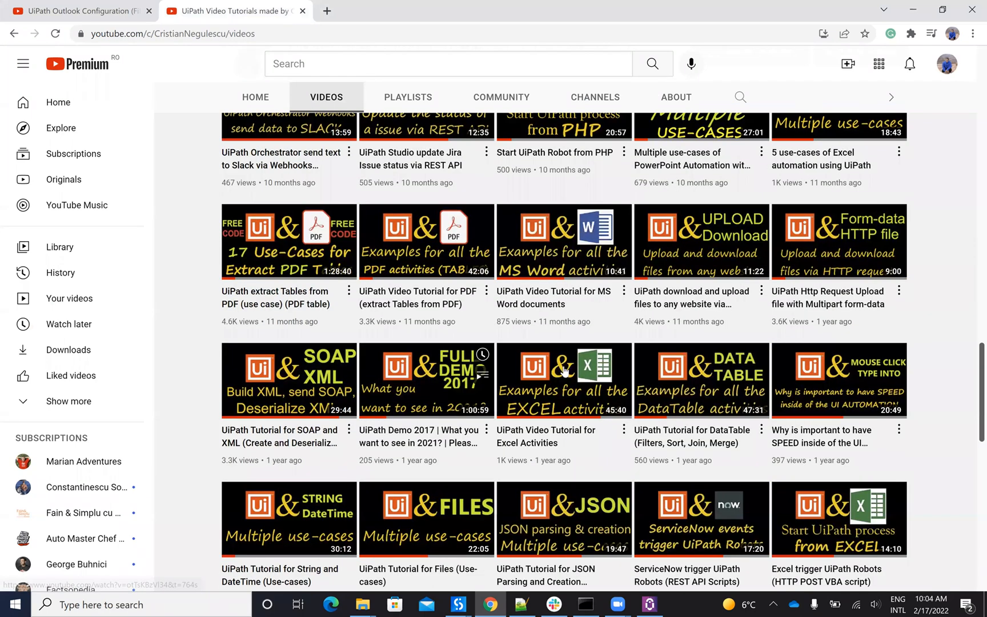
pyautogui.moveTo(535, 464)
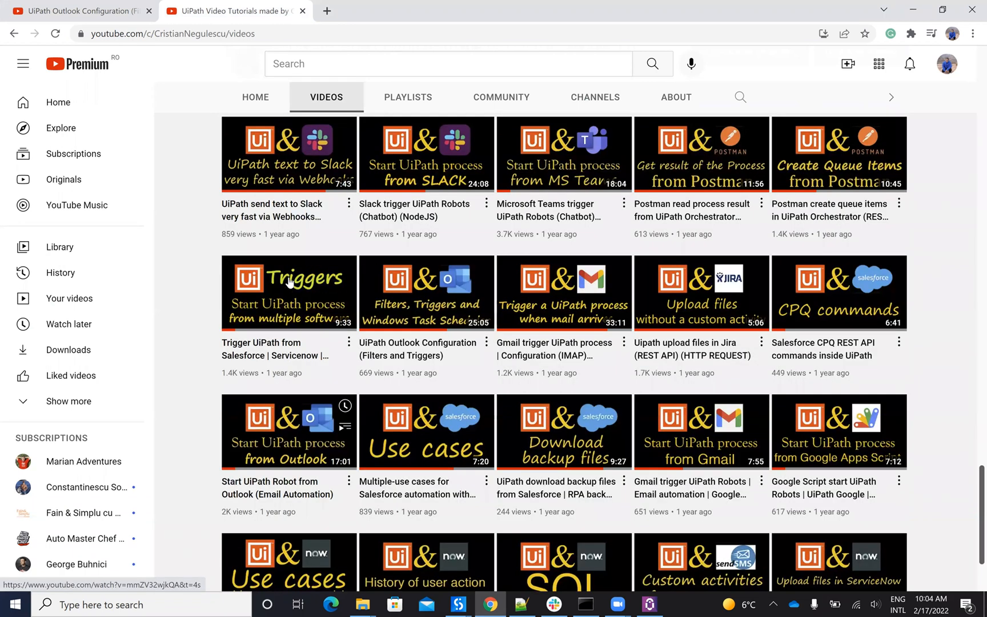
pyautogui.moveTo(41, 467)
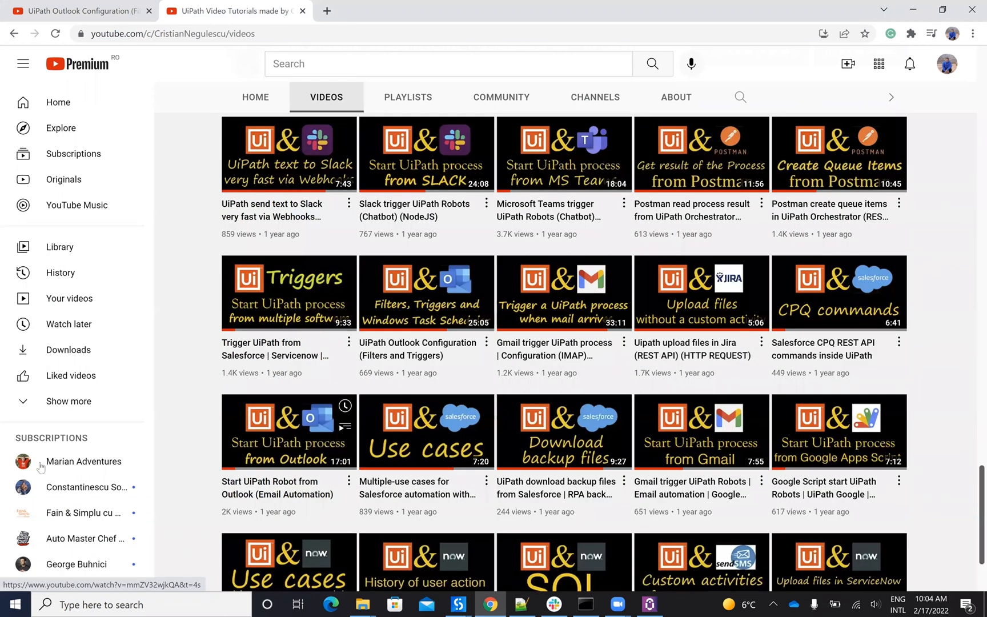
pyautogui.click(288, 294)
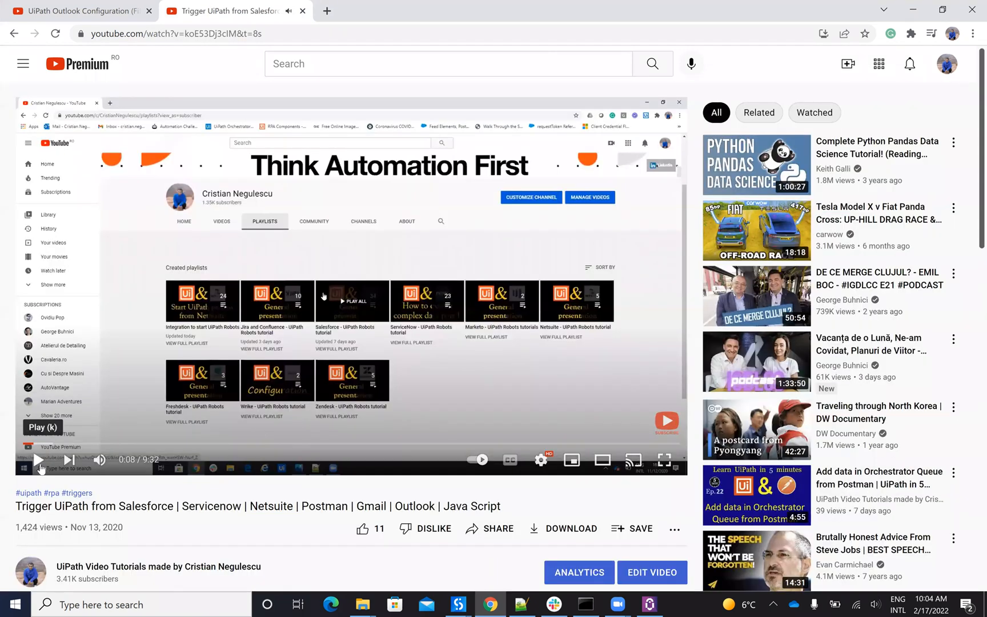
pyautogui.moveTo(644, 551)
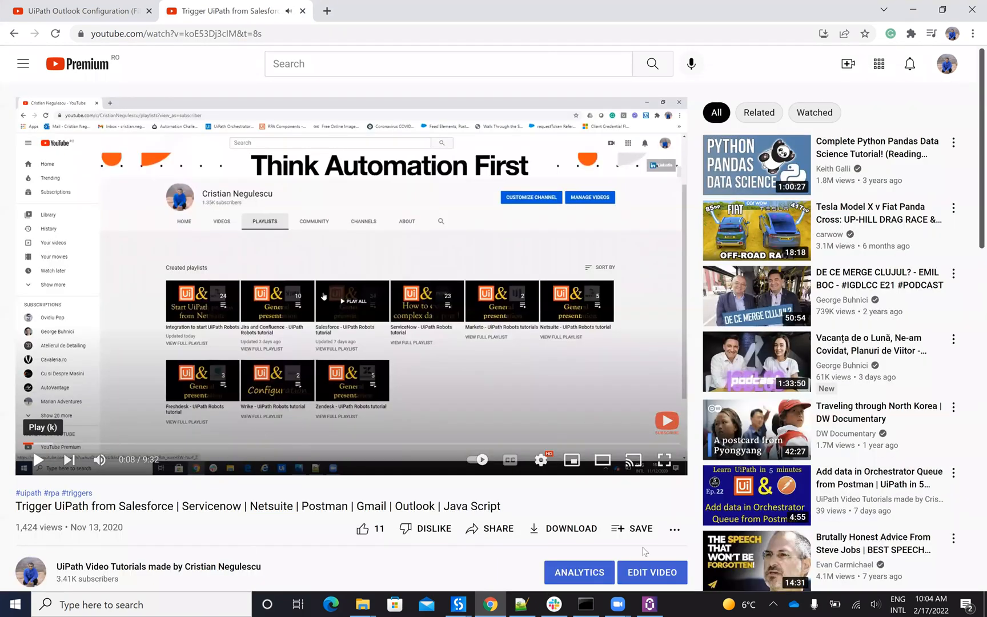
pyautogui.moveTo(388, 196)
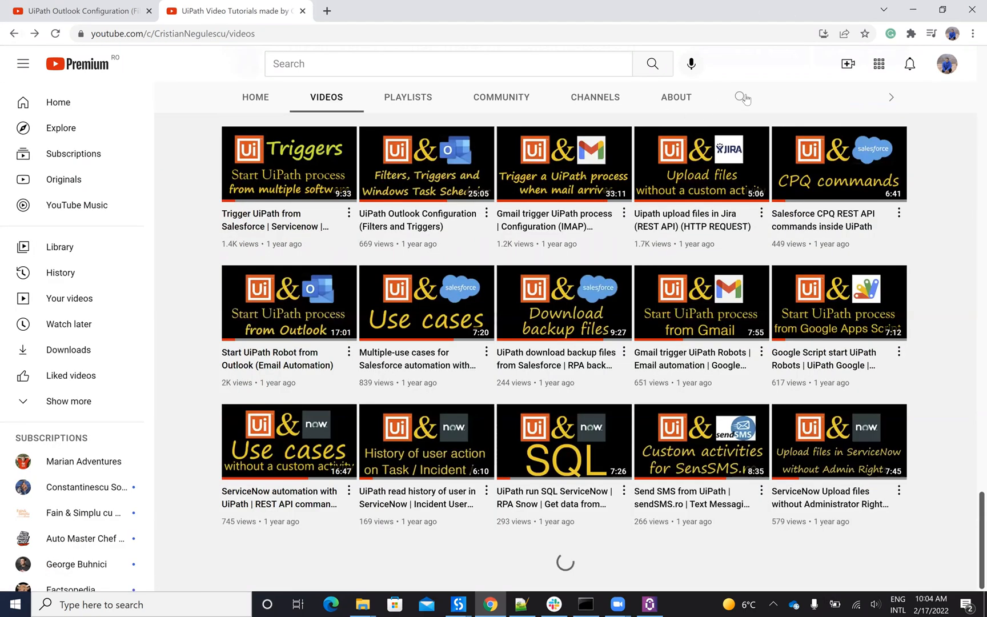
# Search the channel for 'java' and scroll through the matching tutorials.
pyautogui.click(743, 97)
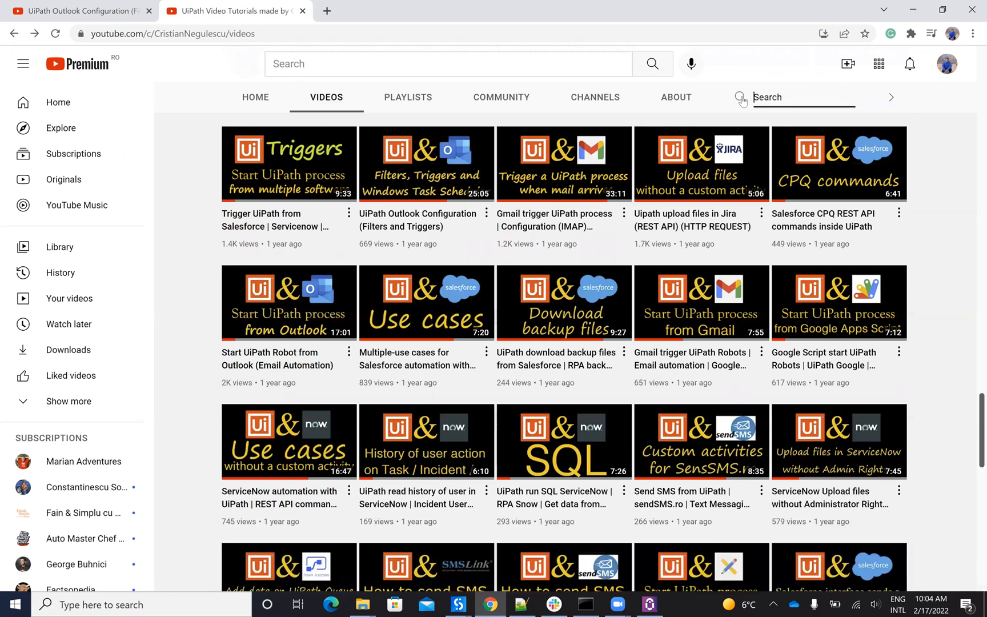
pyautogui.write('java')
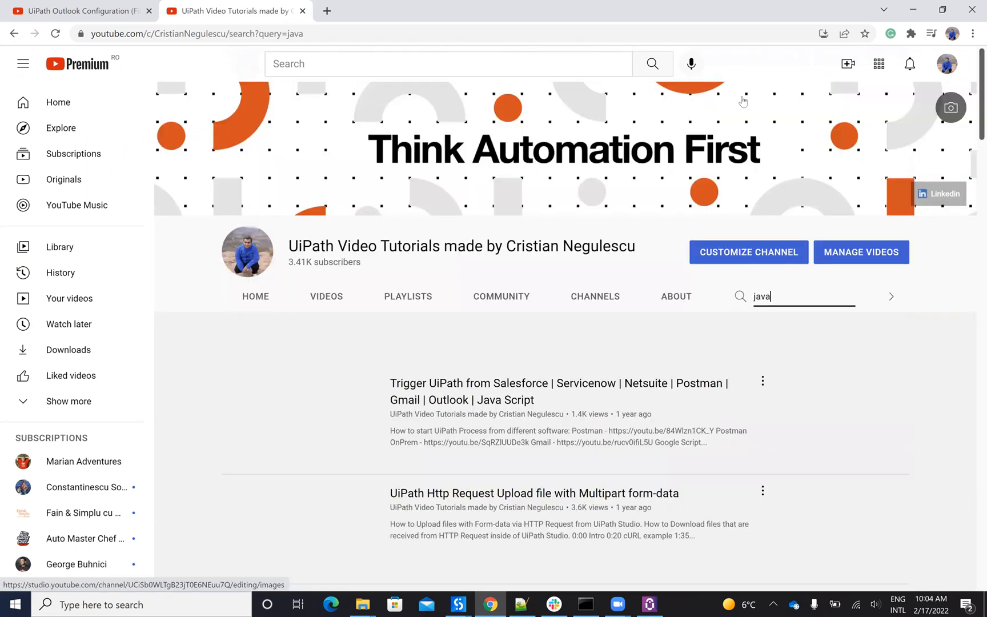
pyautogui.scroll(-3)
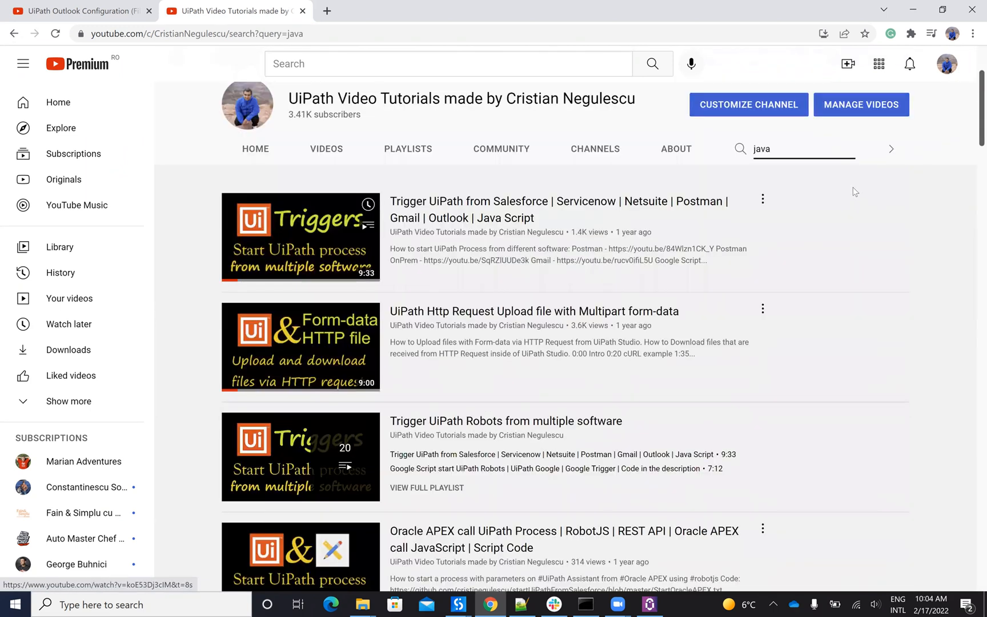
pyautogui.scroll(-3)
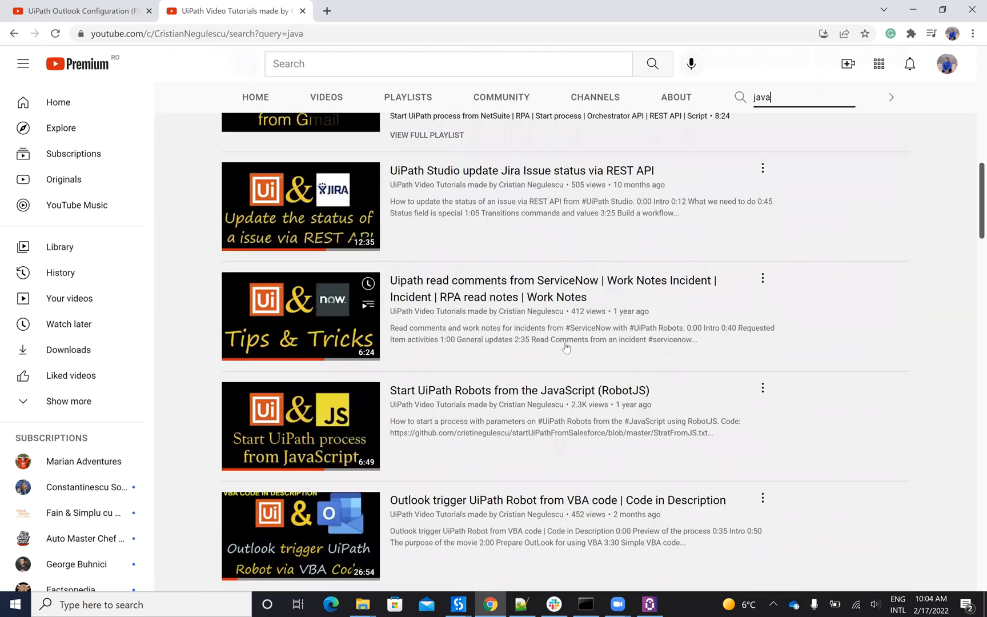
pyautogui.moveTo(507, 407)
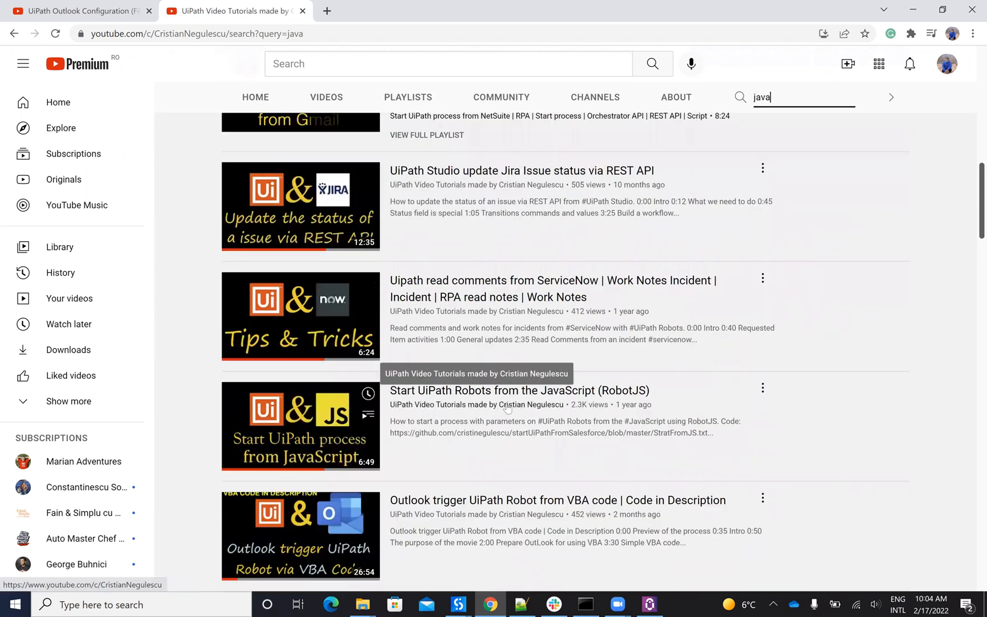
pyautogui.moveTo(607, 397)
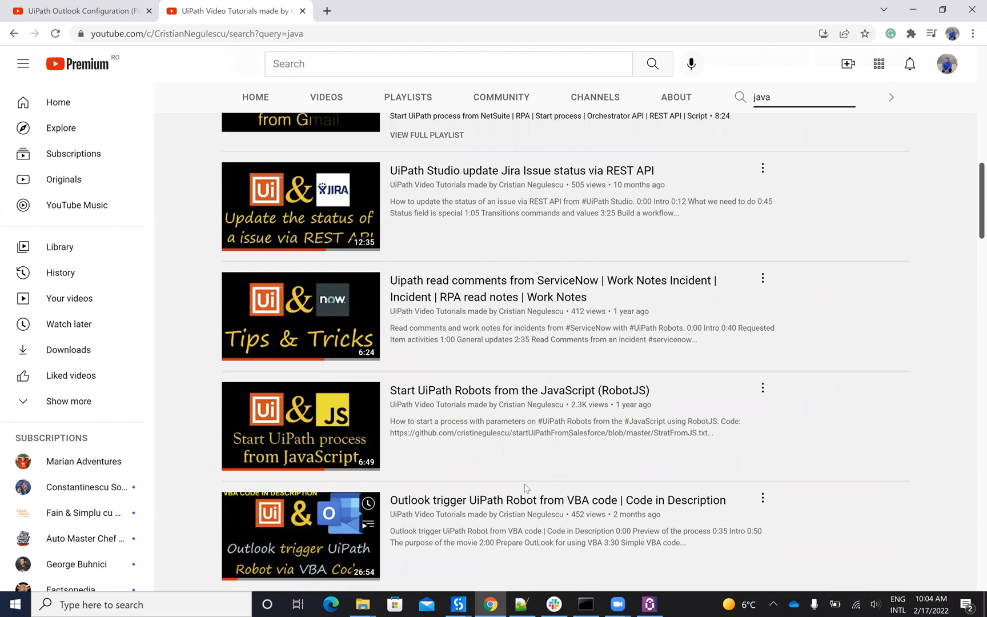
pyautogui.scroll(3)
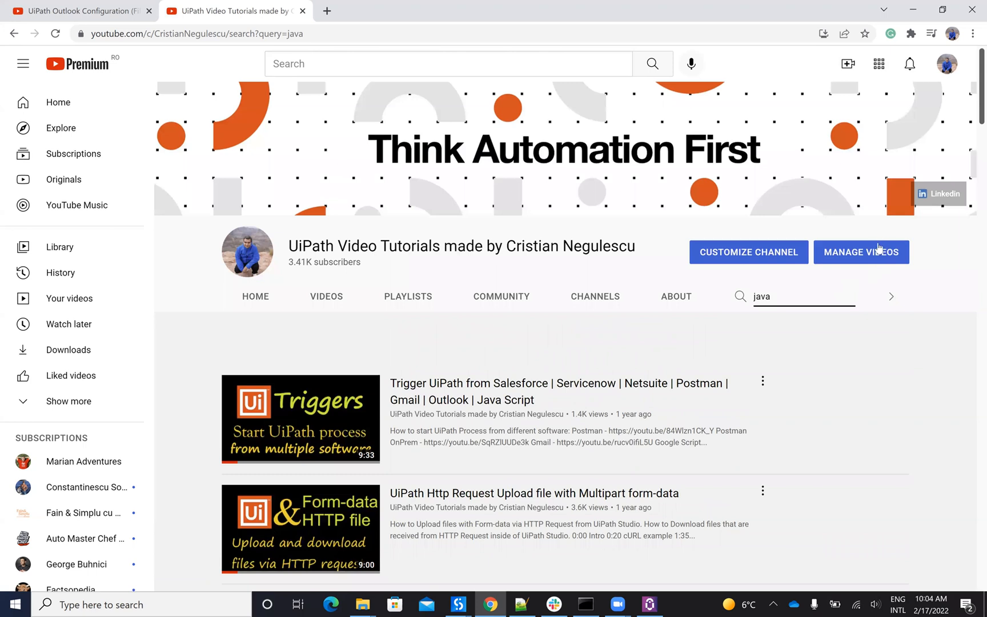
pyautogui.moveTo(531, 443)
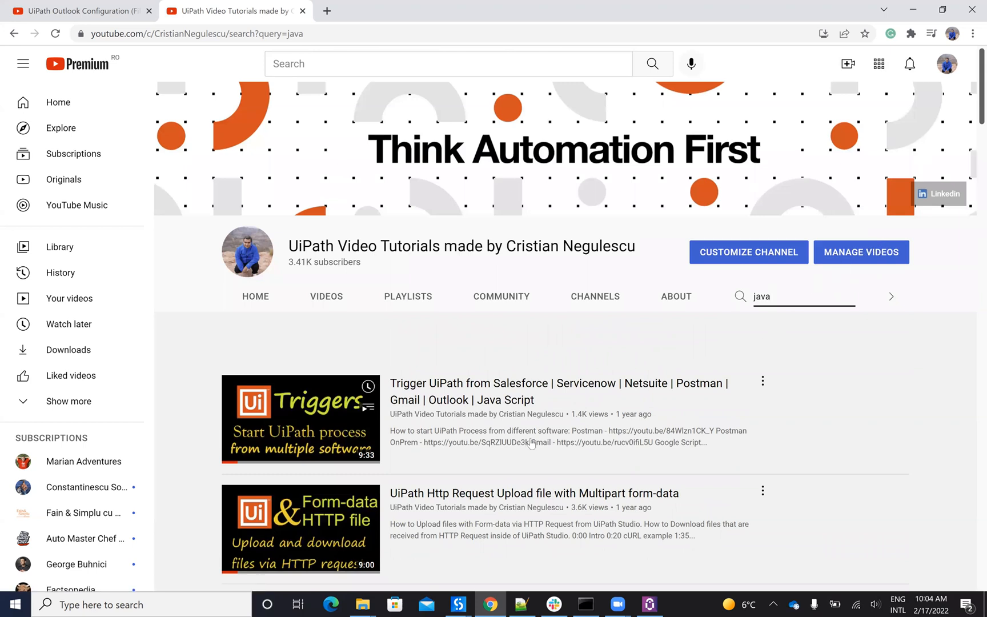